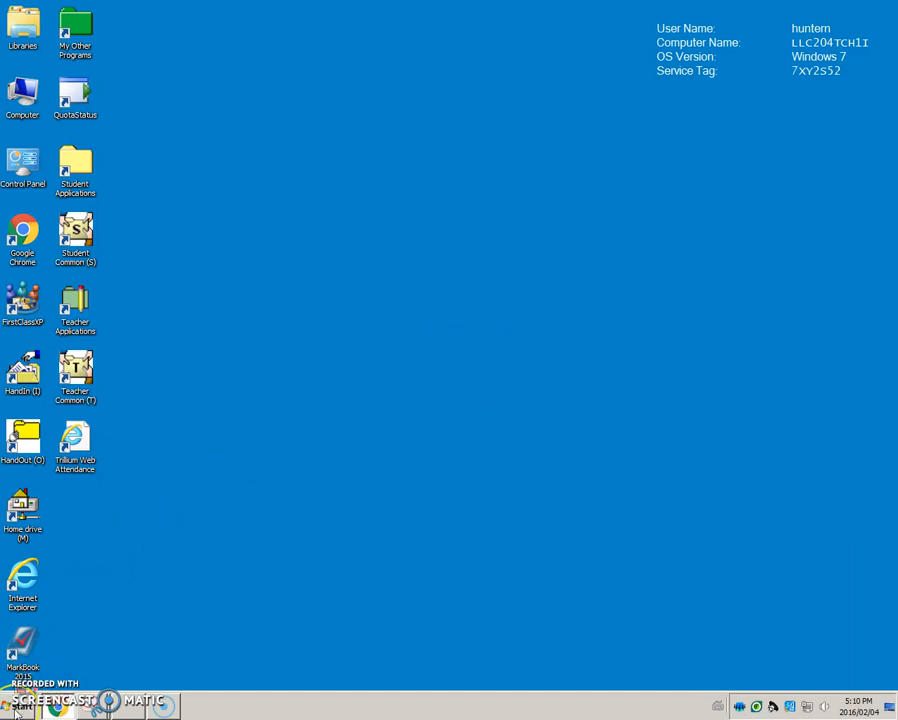
# Step: Launch Word 2013 from the Start menu search for 'word2'
pyautogui.click(20, 706)
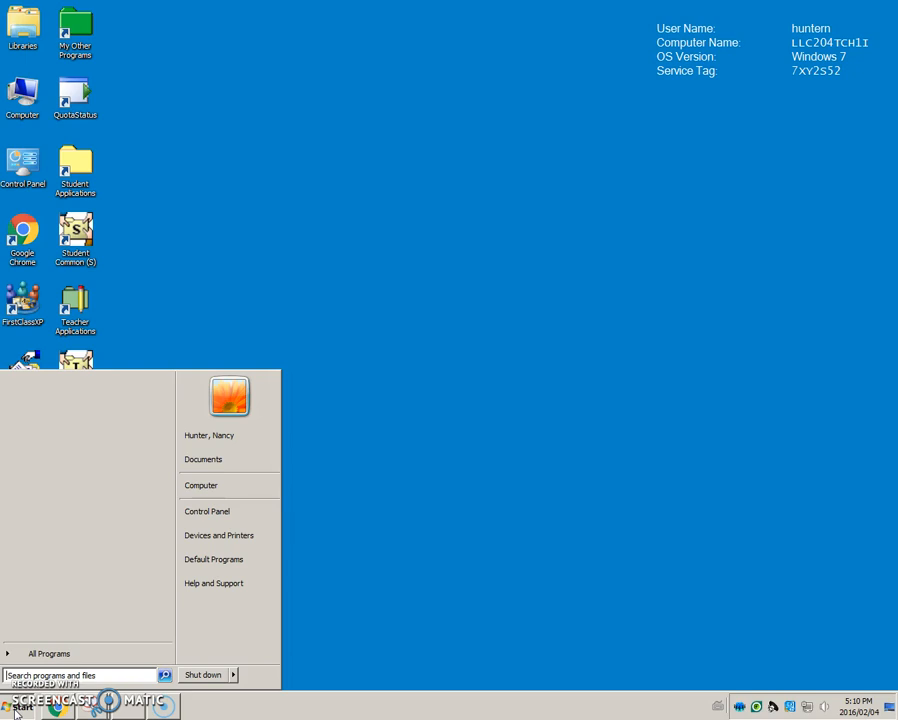
pyautogui.write('word2')
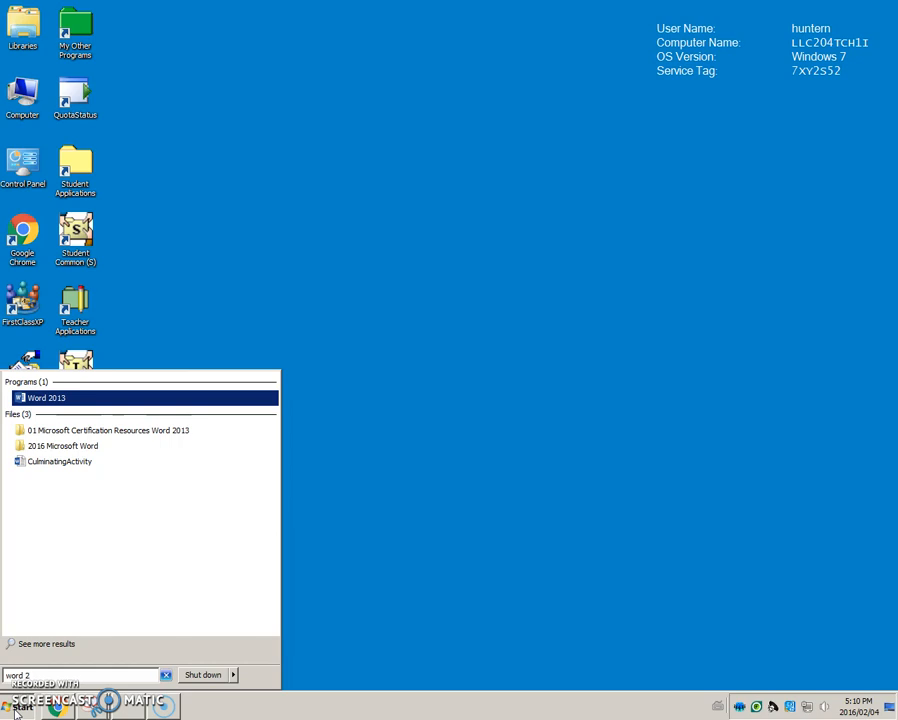
pyautogui.click(50, 396)
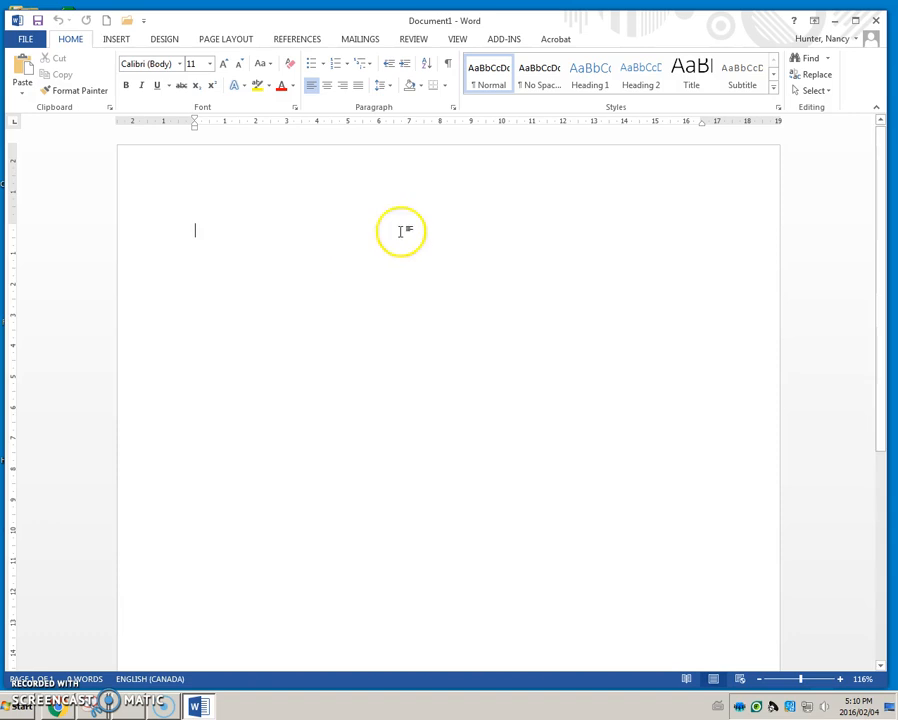
pyautogui.moveTo(444, 132)
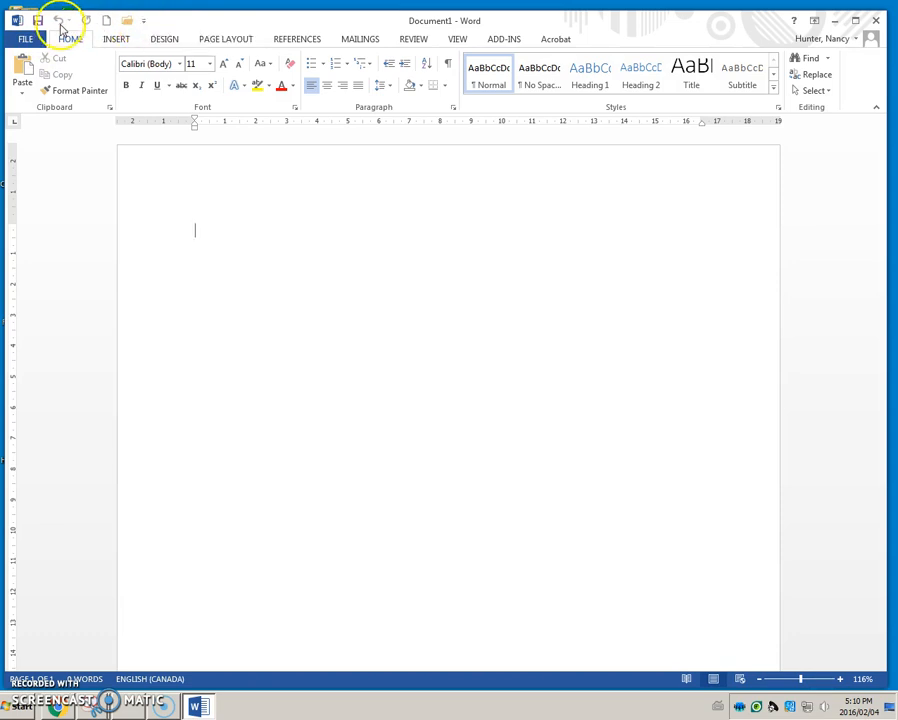
pyautogui.moveTo(332, 22)
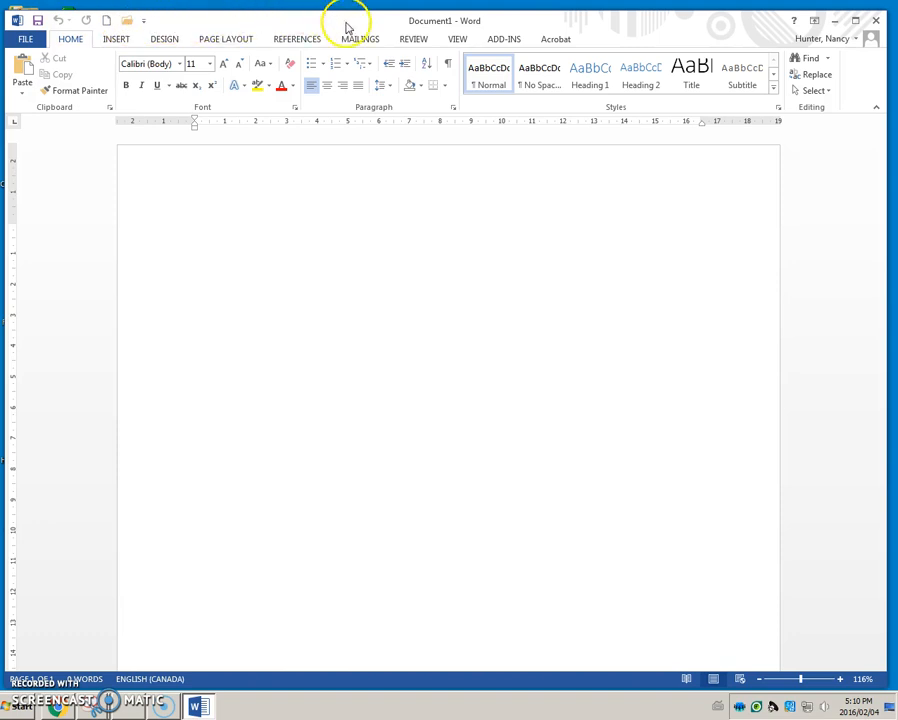
pyautogui.moveTo(428, 28)
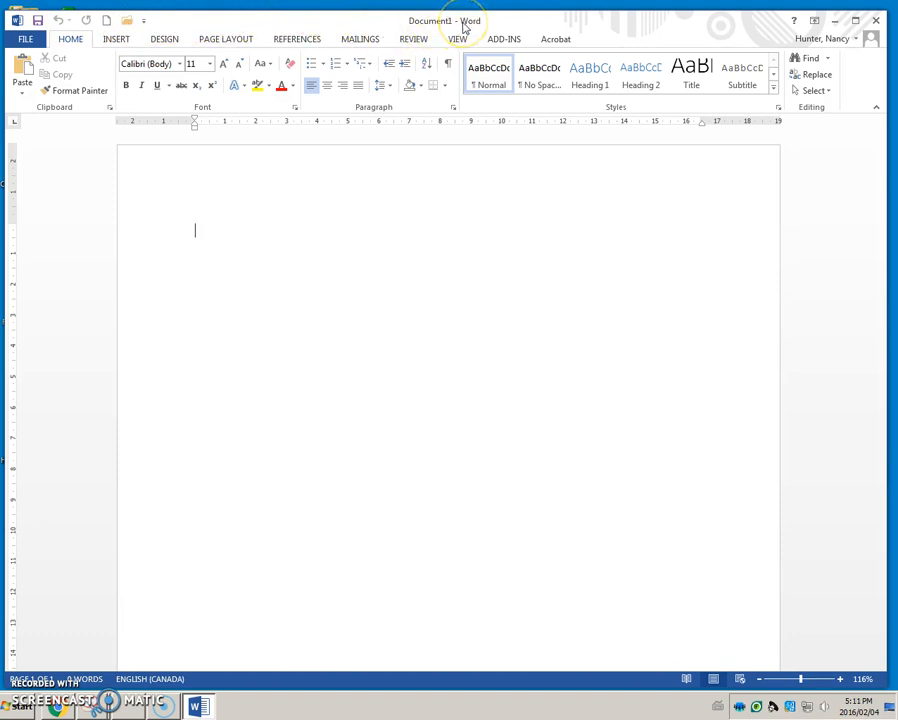
pyautogui.moveTo(450, 20)
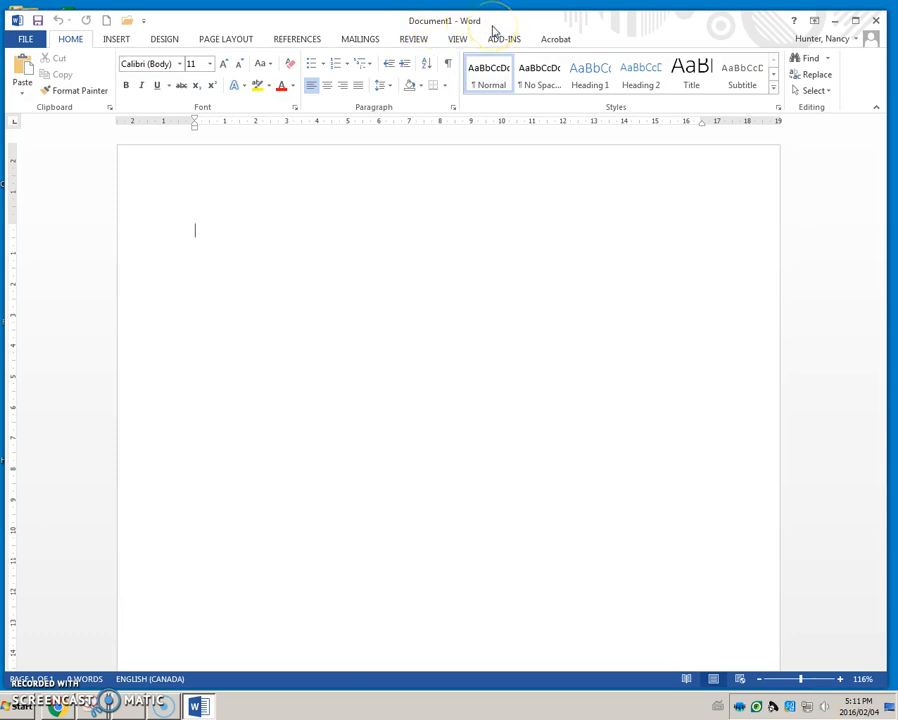
pyautogui.moveTo(764, 22)
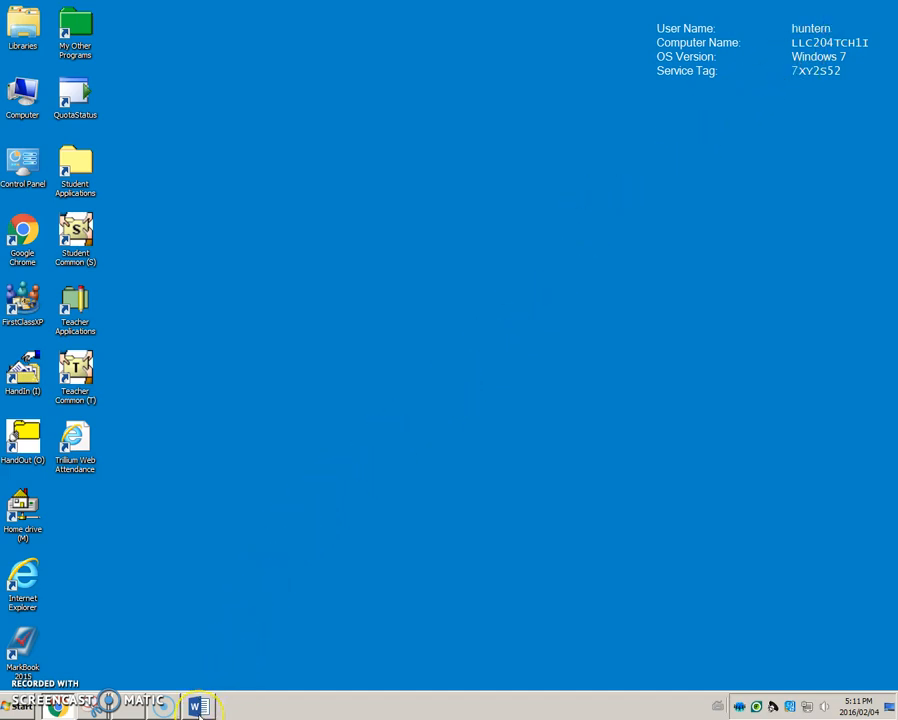
pyautogui.moveTo(196, 706)
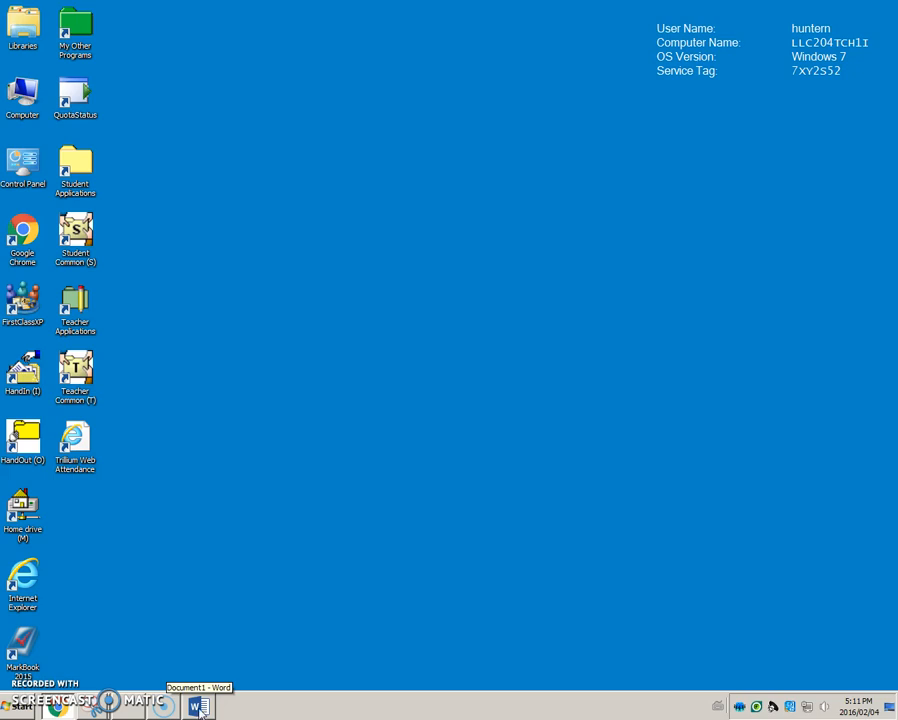
# Step: Restore the minimized Word document window from the taskbar
pyautogui.click(188, 702)
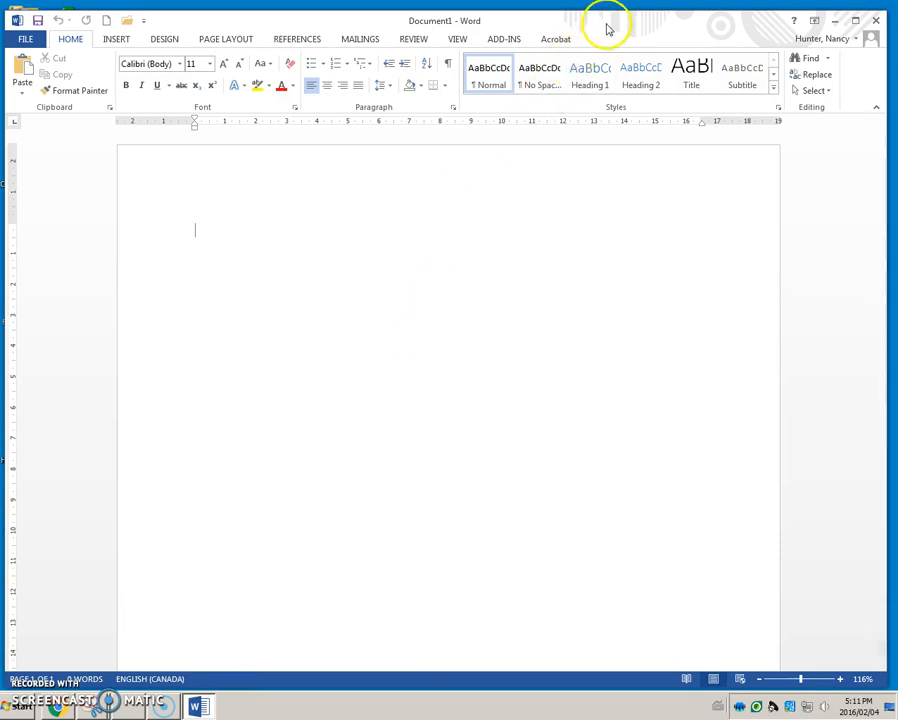
pyautogui.moveTo(576, 44)
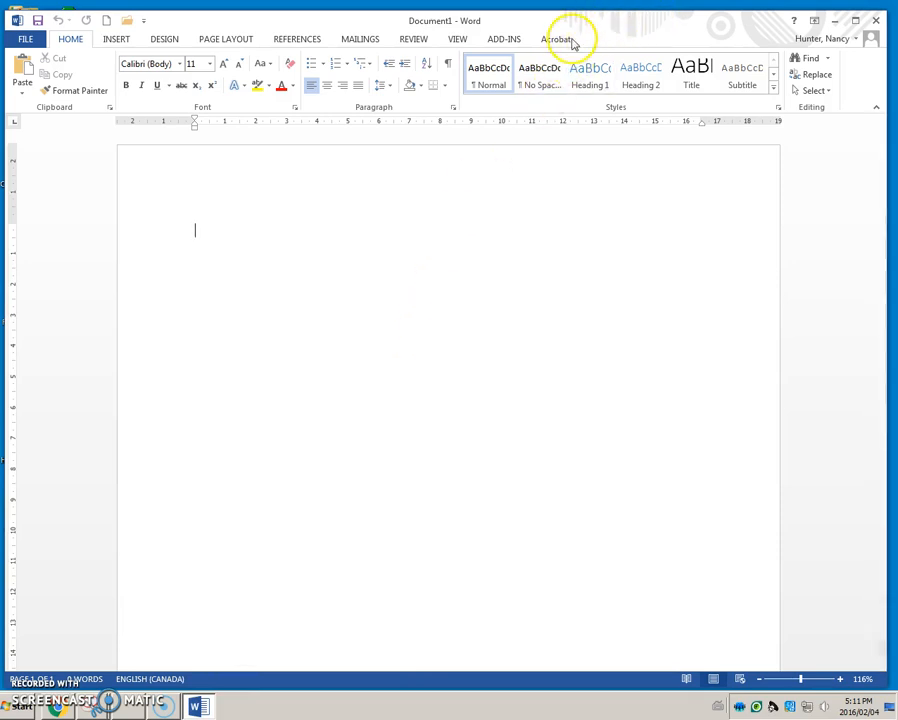
pyautogui.moveTo(756, 38)
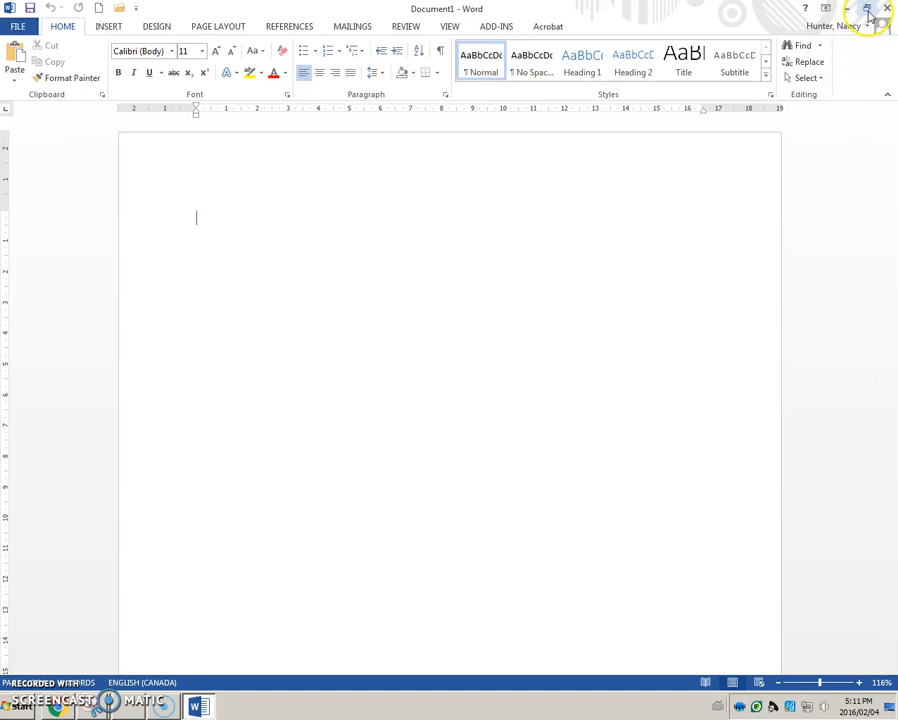
pyautogui.moveTo(874, 10)
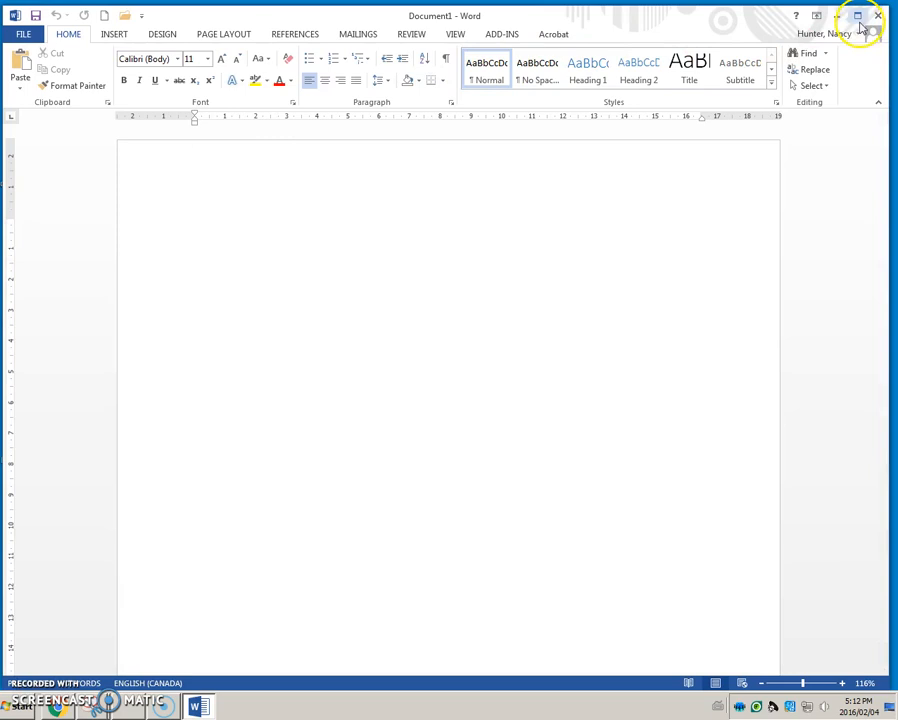
pyautogui.moveTo(880, 16)
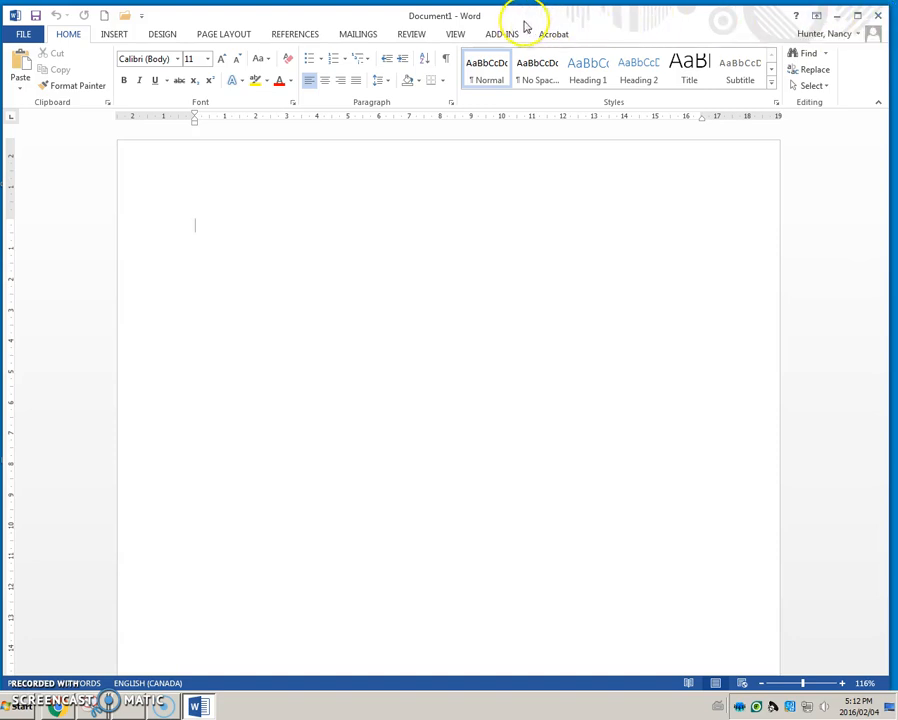
pyautogui.moveTo(264, 218)
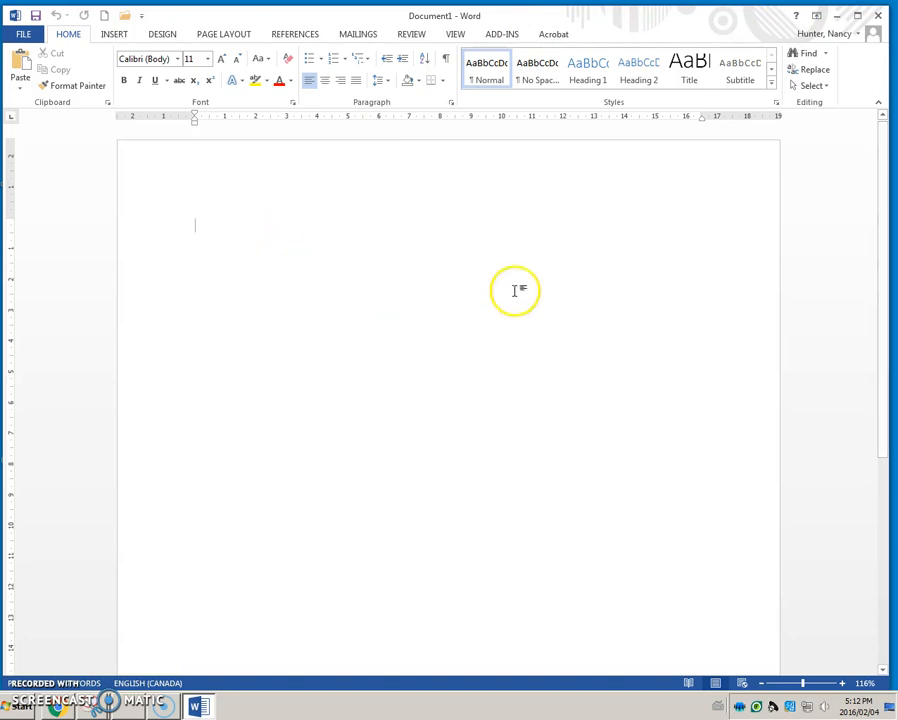
# Step: Enter the sentence 'This is a document.' on the blank page
pyautogui.write('T')
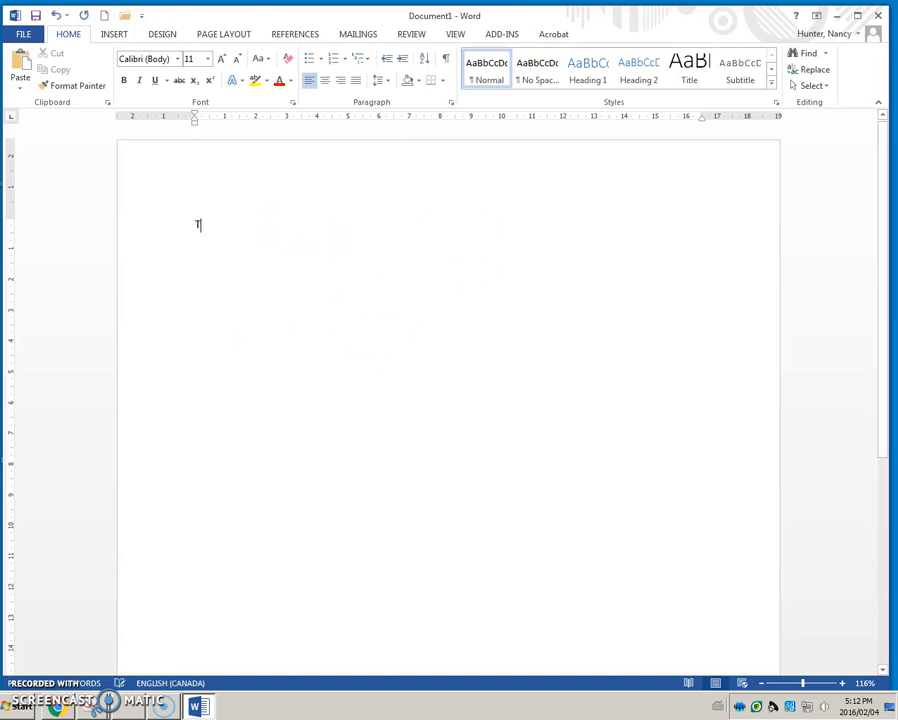
pyautogui.write('his is a')
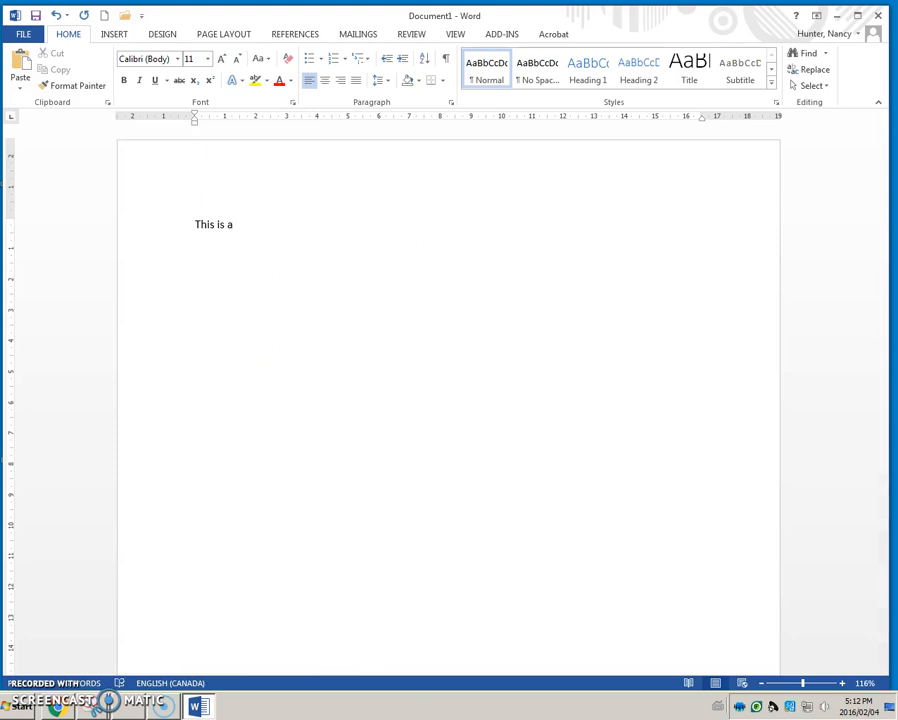
pyautogui.write('document.')
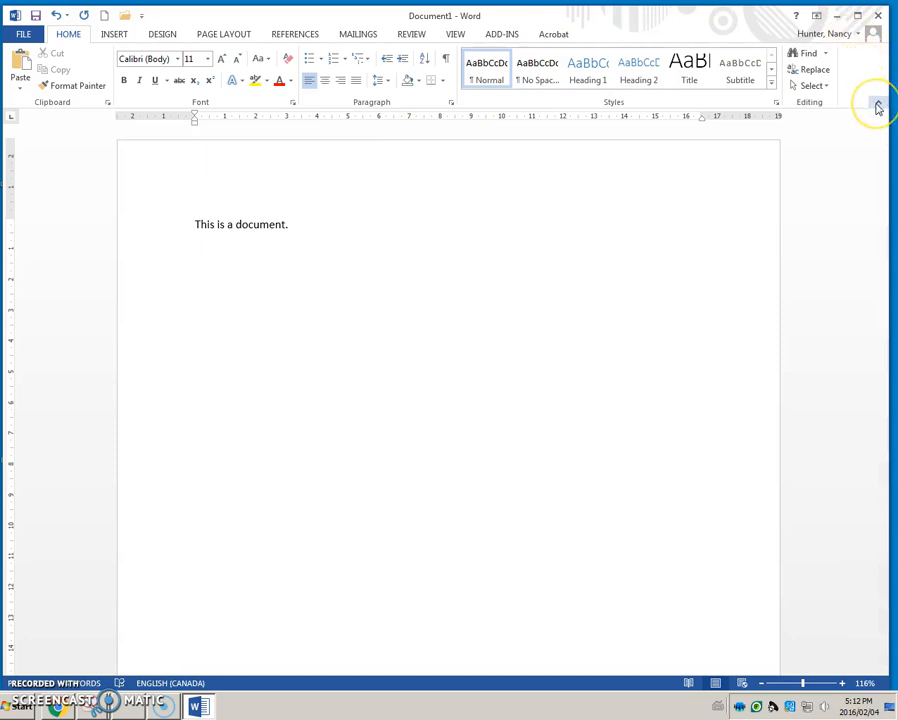
pyautogui.moveTo(876, 122)
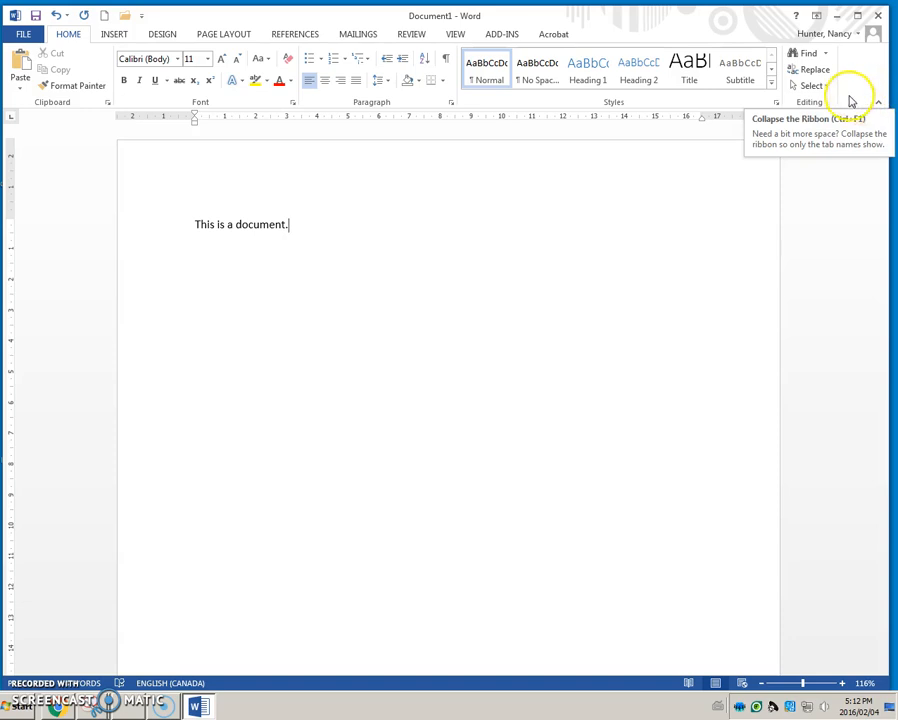
pyautogui.moveTo(134, 88)
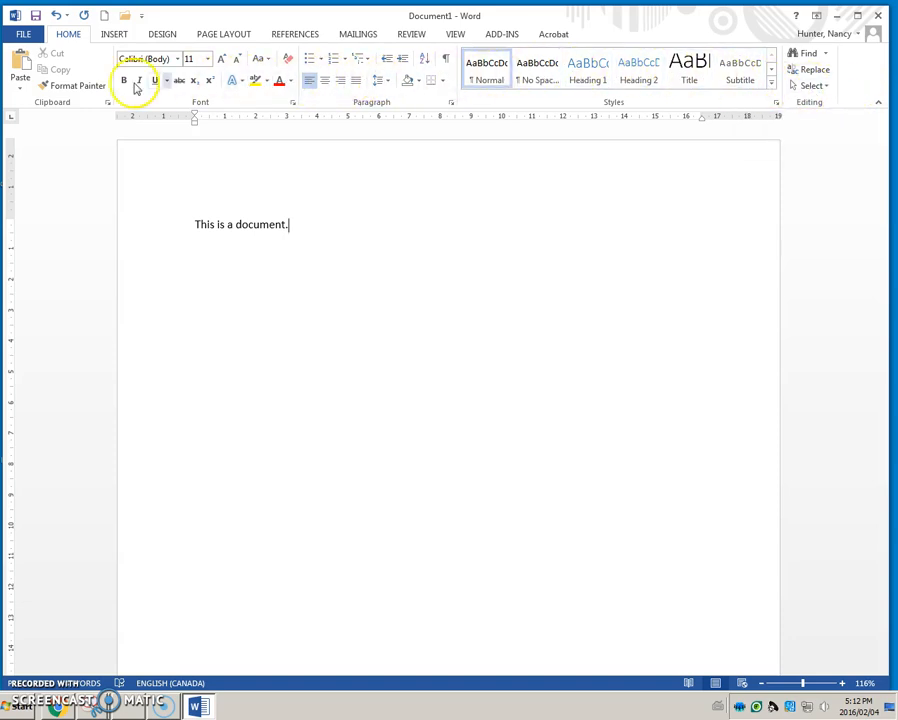
pyautogui.moveTo(54, 52)
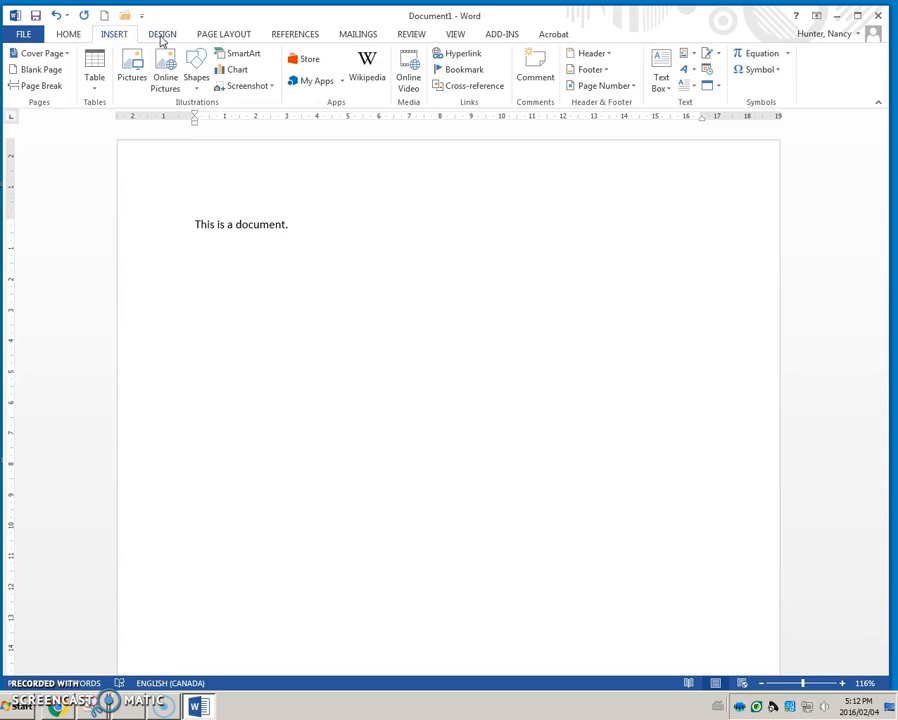
# Step: Show the Design and then the Page Layout command sets on the ribbon
pyautogui.click(156, 32)
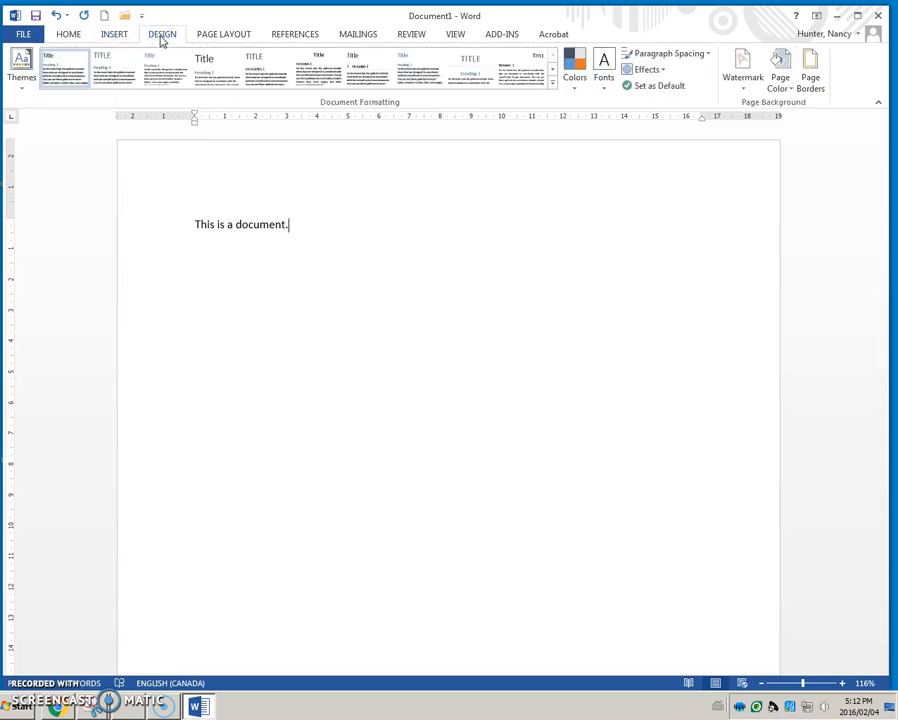
pyautogui.click(232, 32)
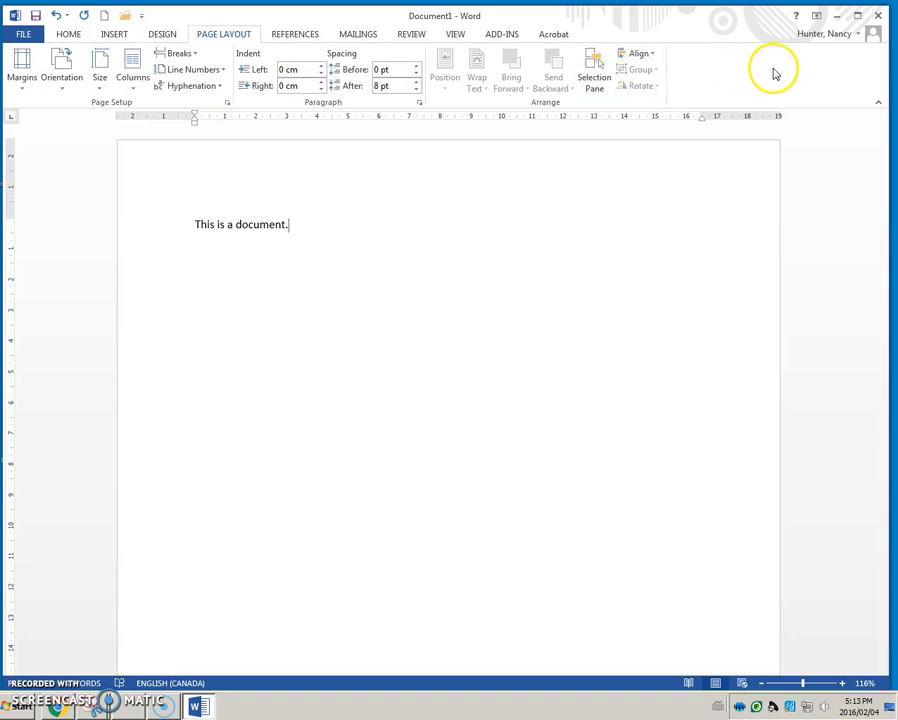
pyautogui.moveTo(878, 104)
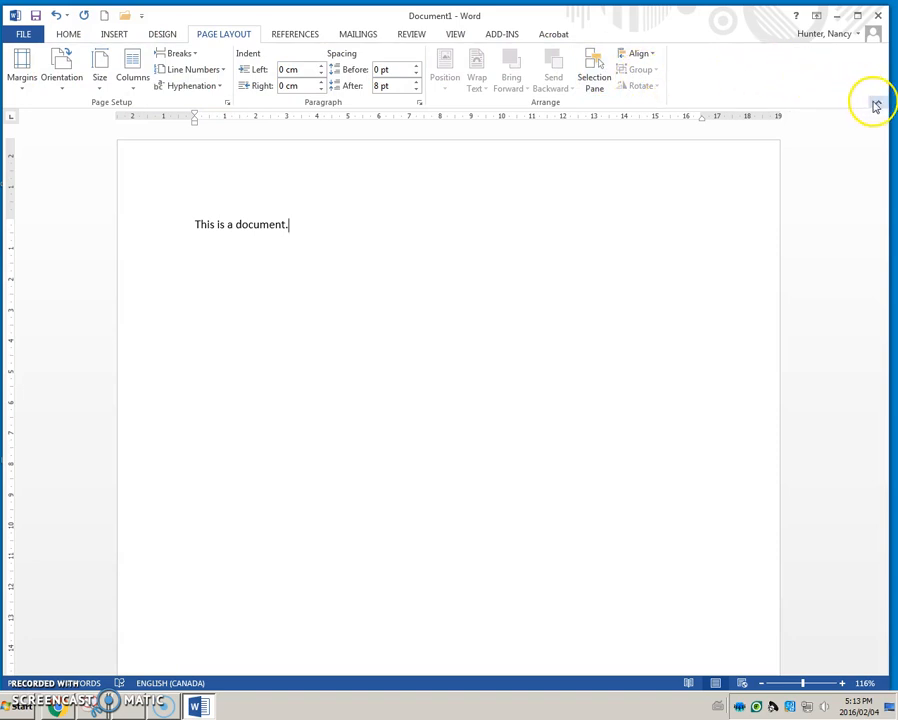
pyautogui.moveTo(882, 104)
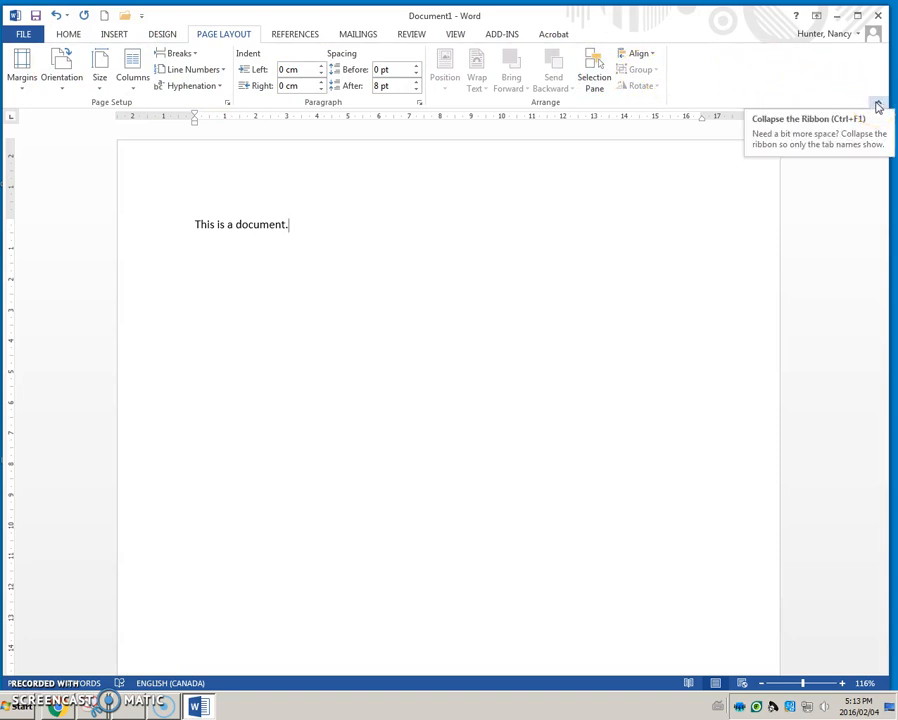
# Step: Collapse the ribbon, show the View commands, then return to Home formatting
pyautogui.click(880, 120)
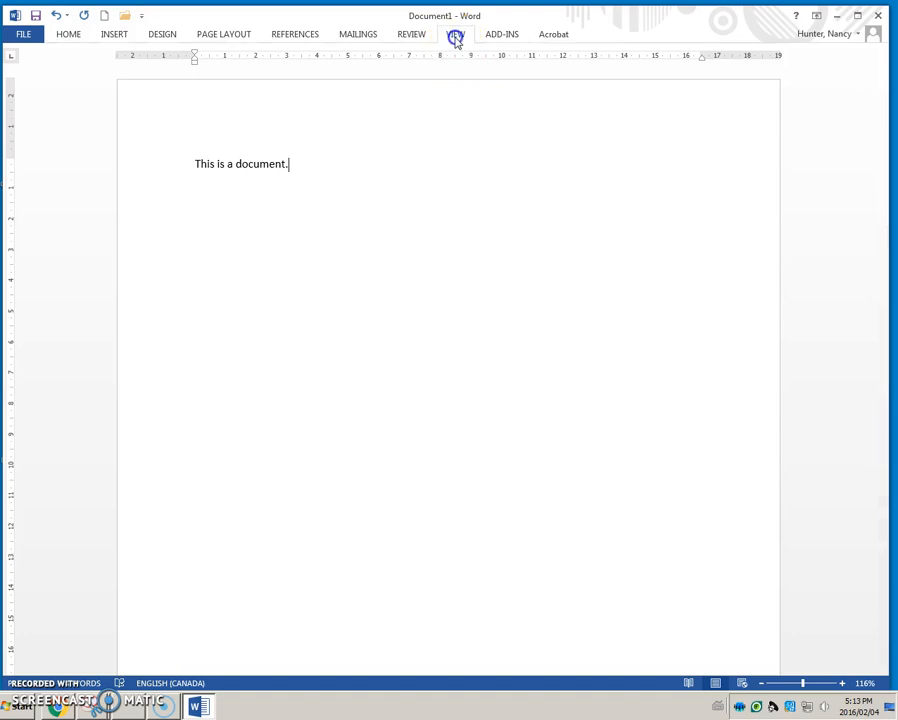
pyautogui.click(456, 32)
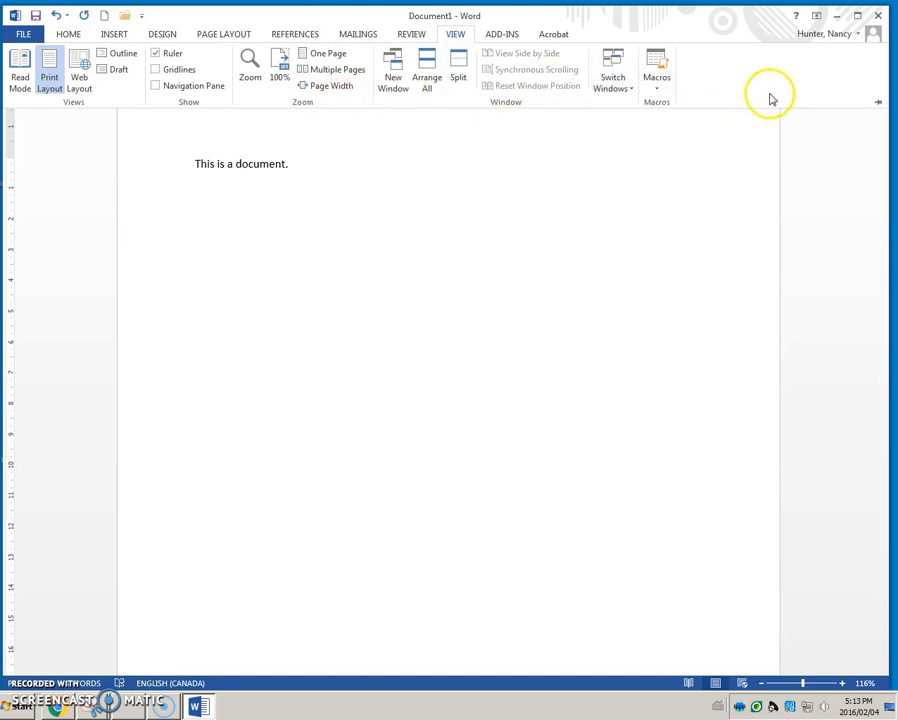
pyautogui.moveTo(876, 106)
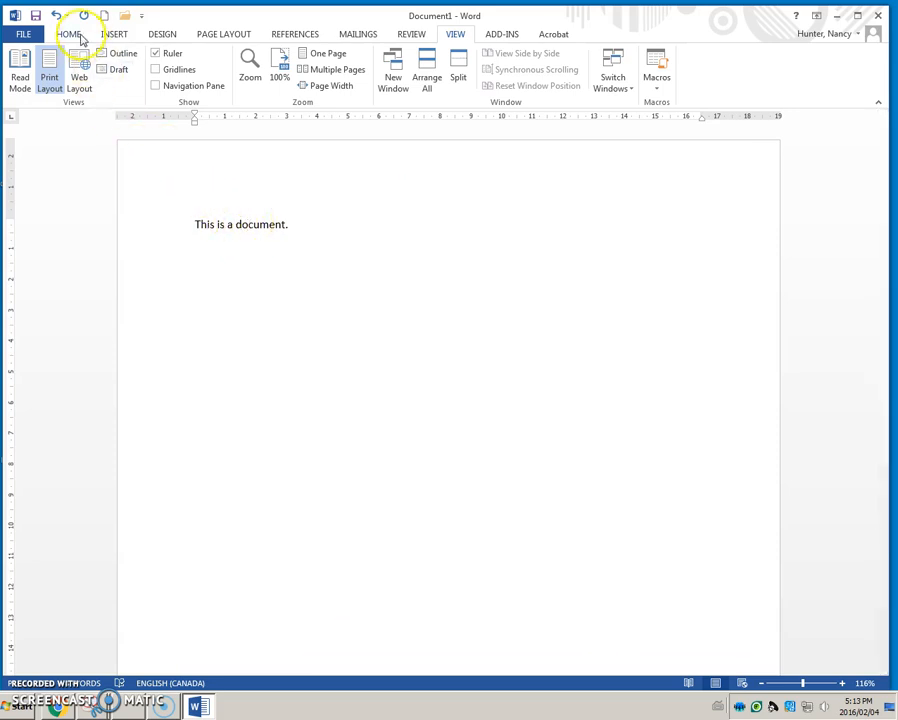
pyautogui.click(68, 32)
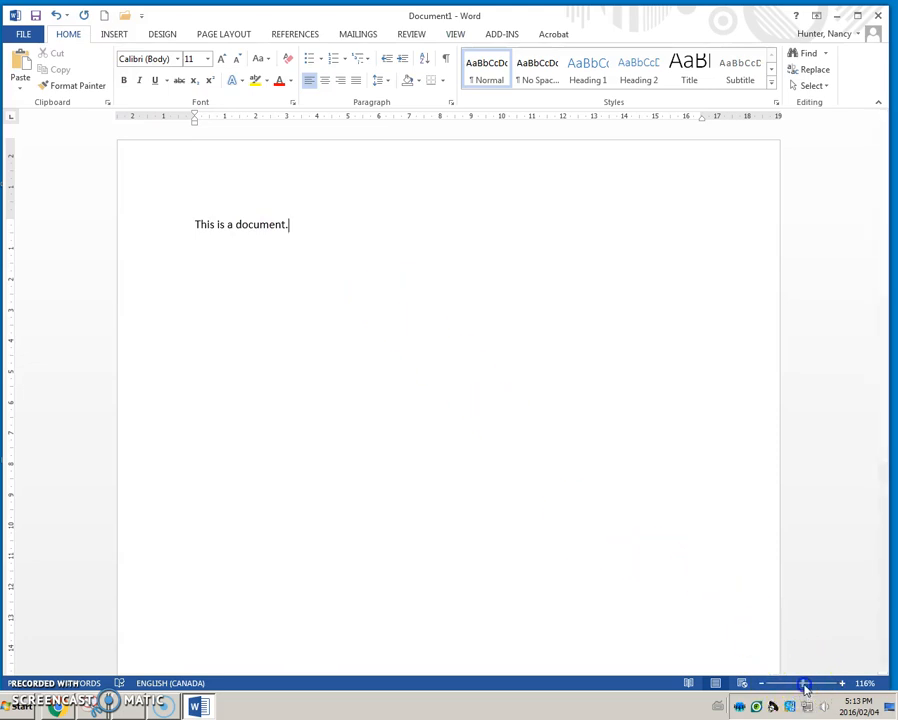
pyautogui.moveTo(804, 684); pyautogui.dragTo(810, 684)
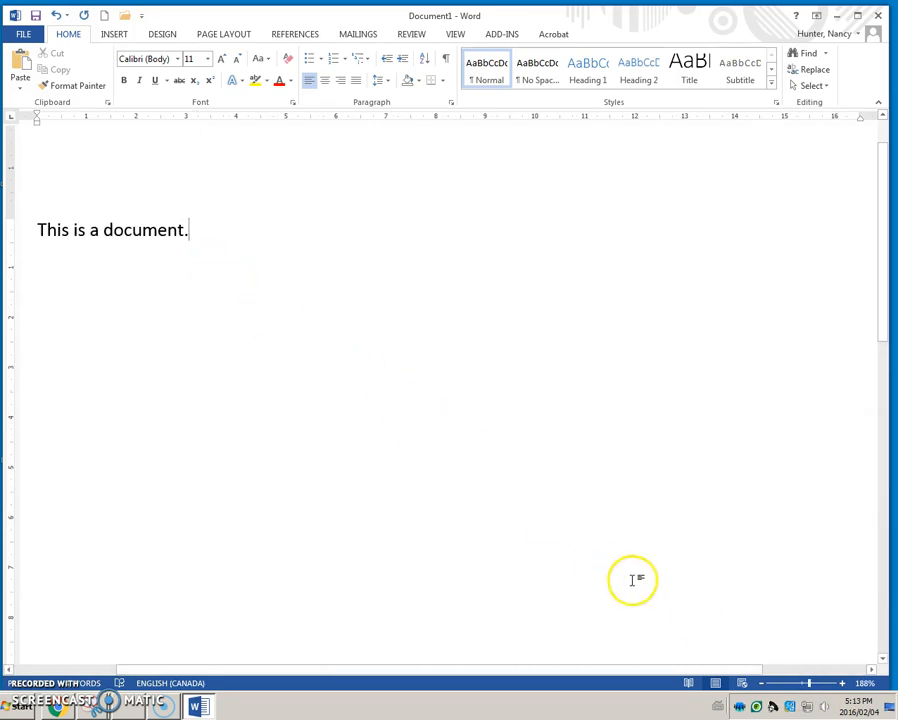
pyautogui.moveTo(812, 680)
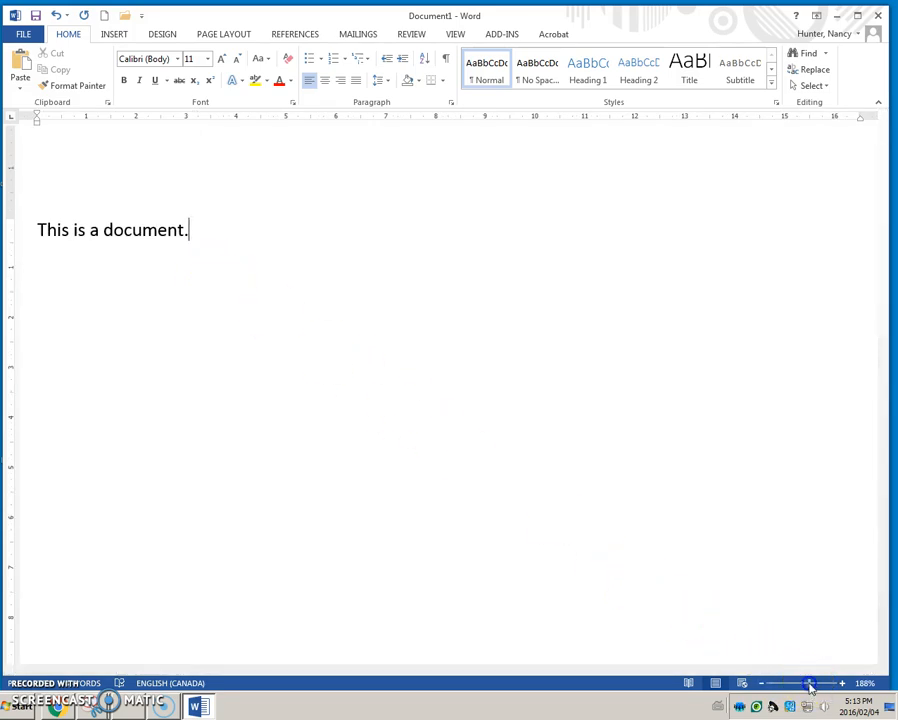
pyautogui.moveTo(810, 684); pyautogui.dragTo(800, 684)
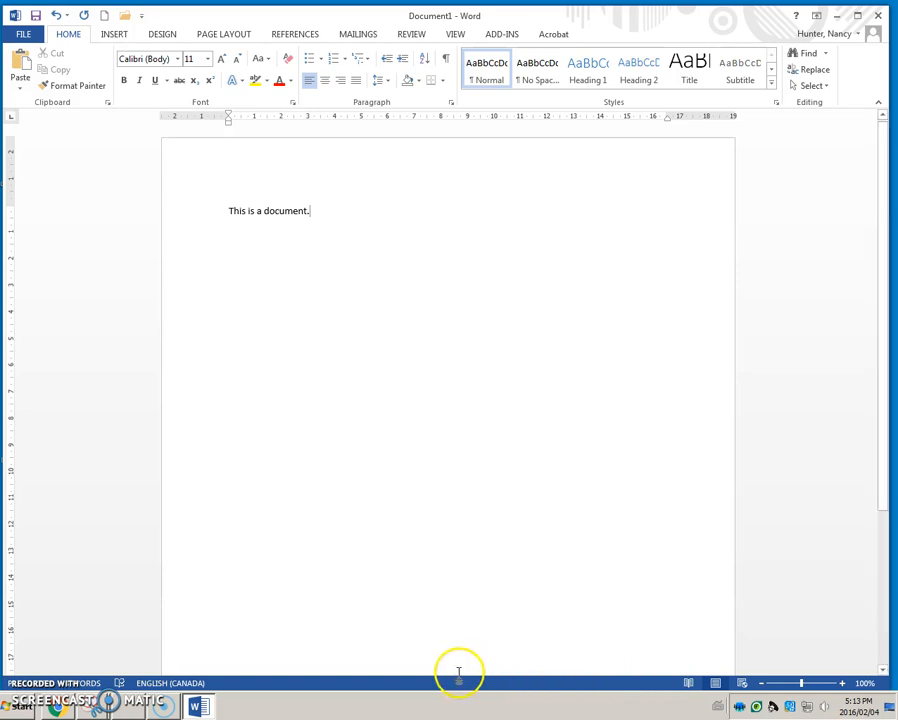
pyautogui.moveTo(330, 686)
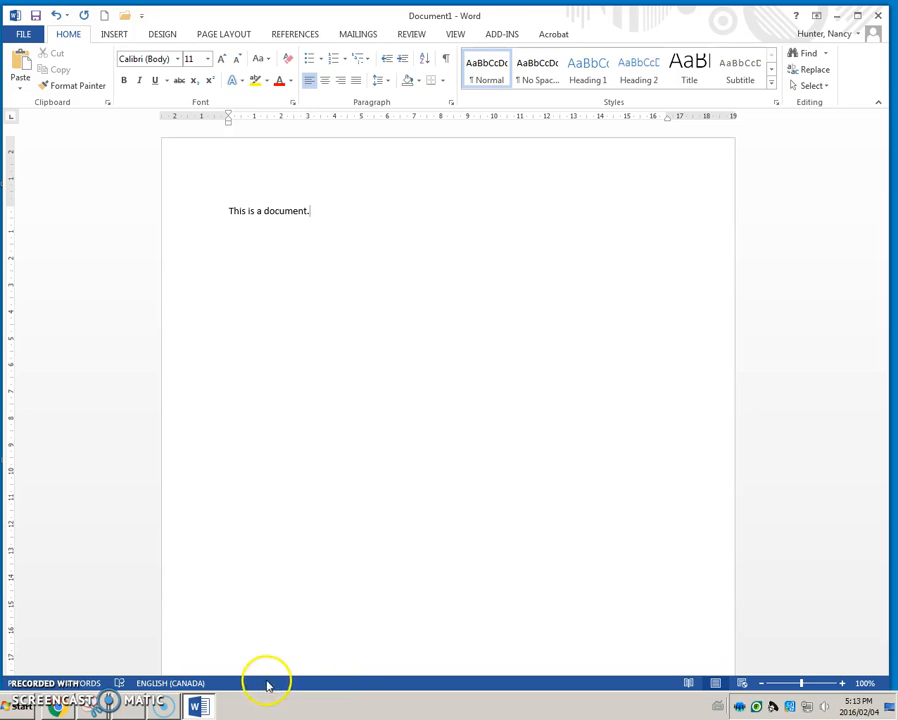
pyautogui.moveTo(248, 686)
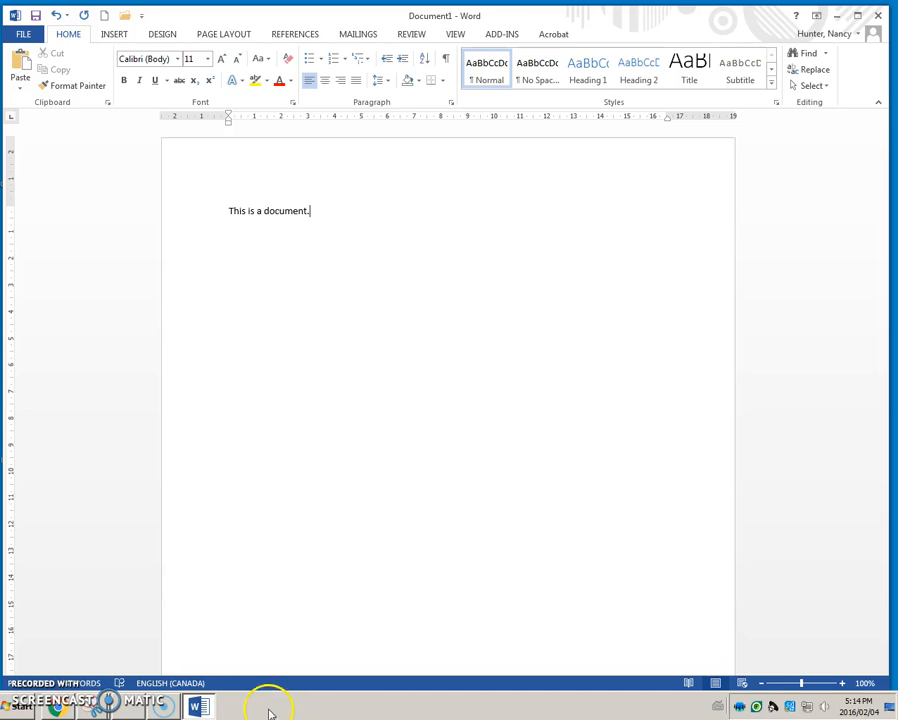
pyautogui.moveTo(450, 710)
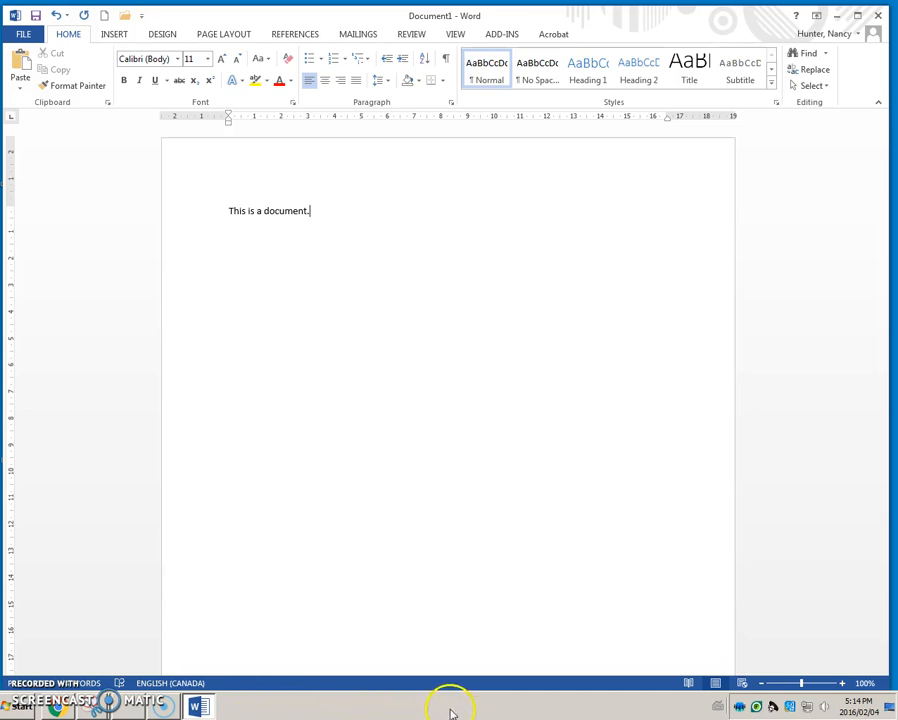
pyautogui.moveTo(408, 702)
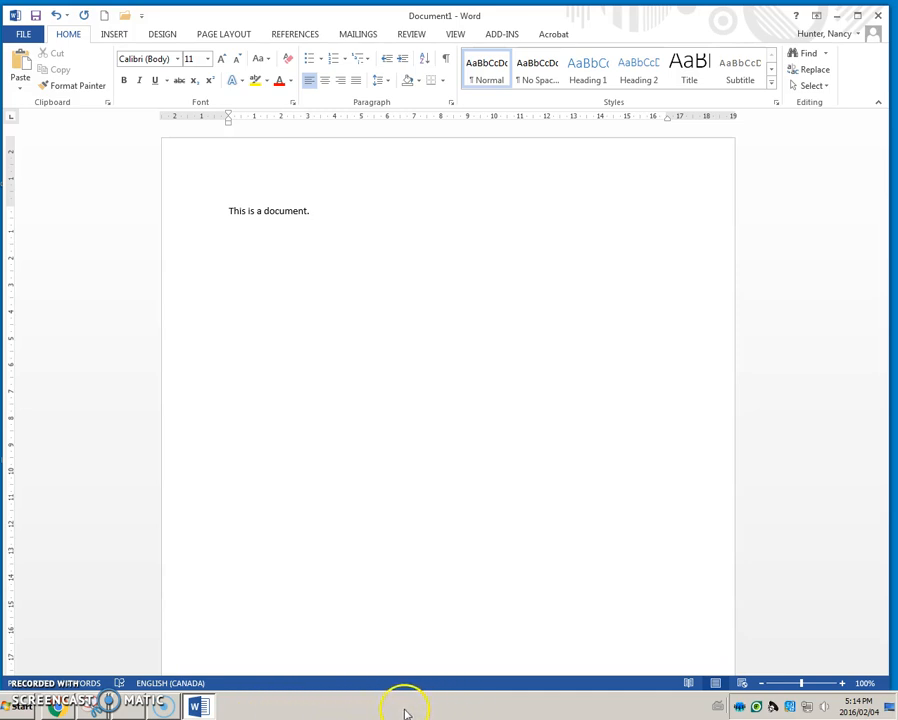
pyautogui.moveTo(372, 712)
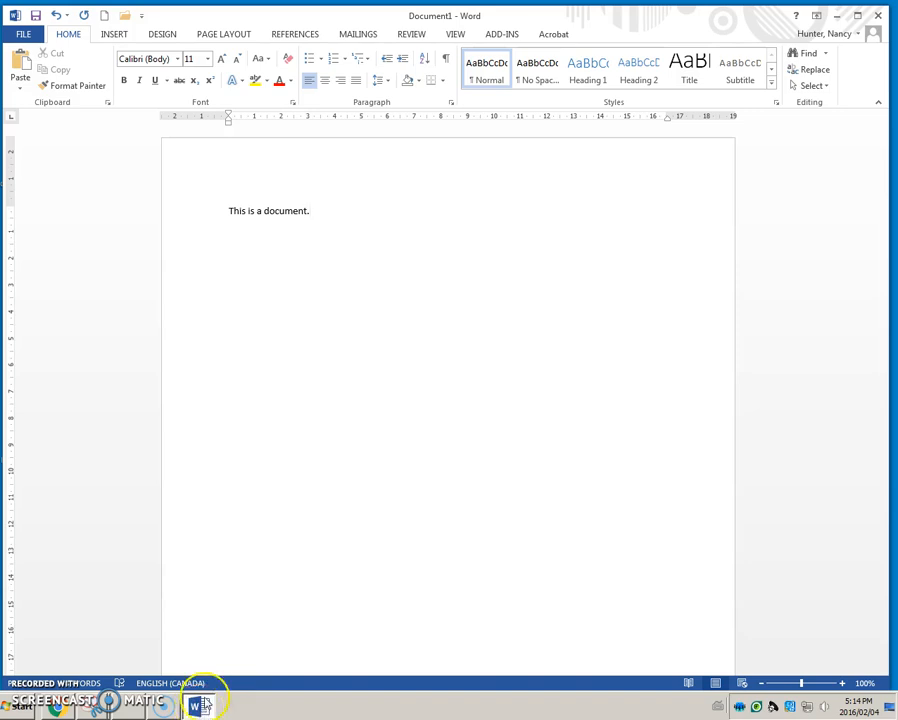
pyautogui.moveTo(36, 186)
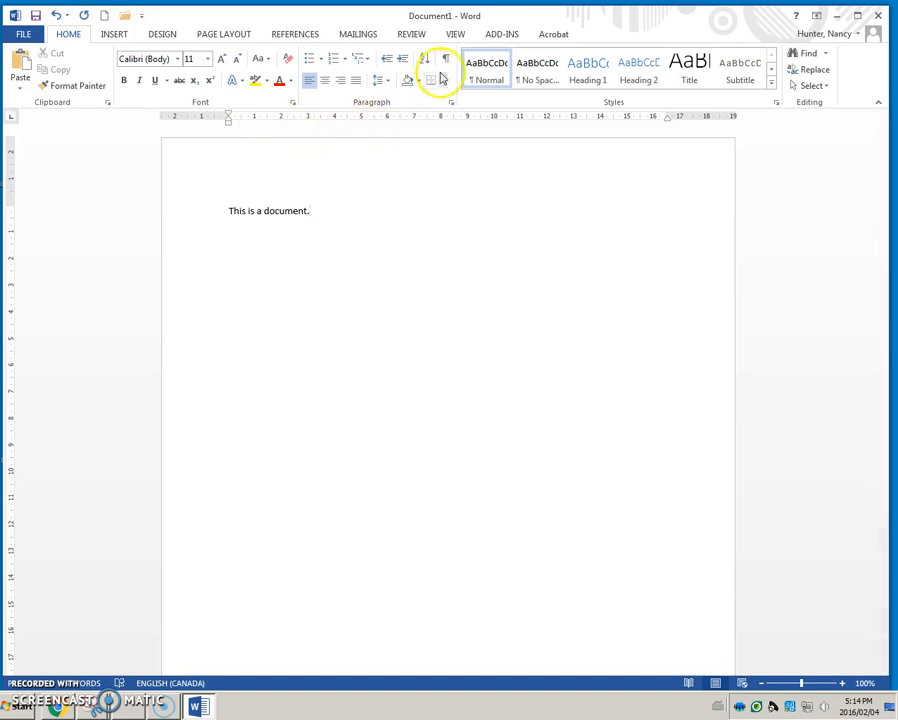
pyautogui.click(456, 32)
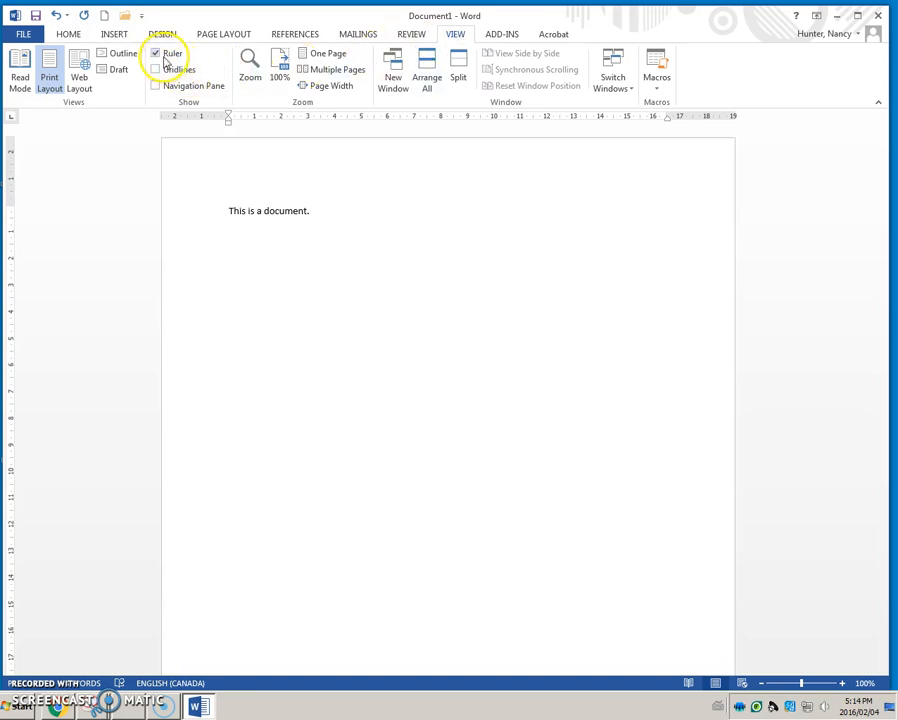
pyautogui.moveTo(160, 58)
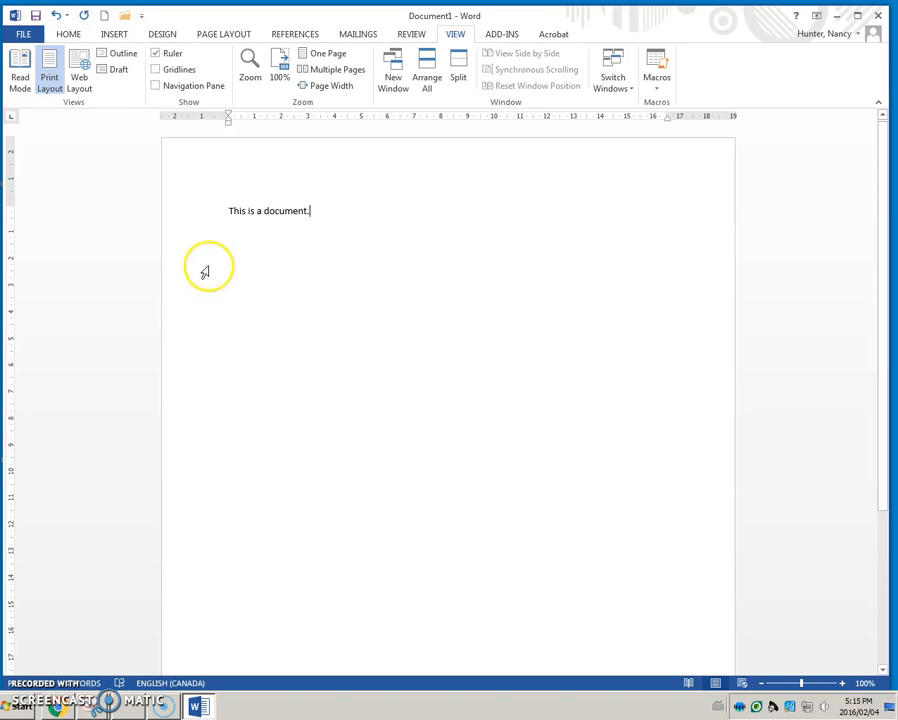
pyautogui.moveTo(180, 212)
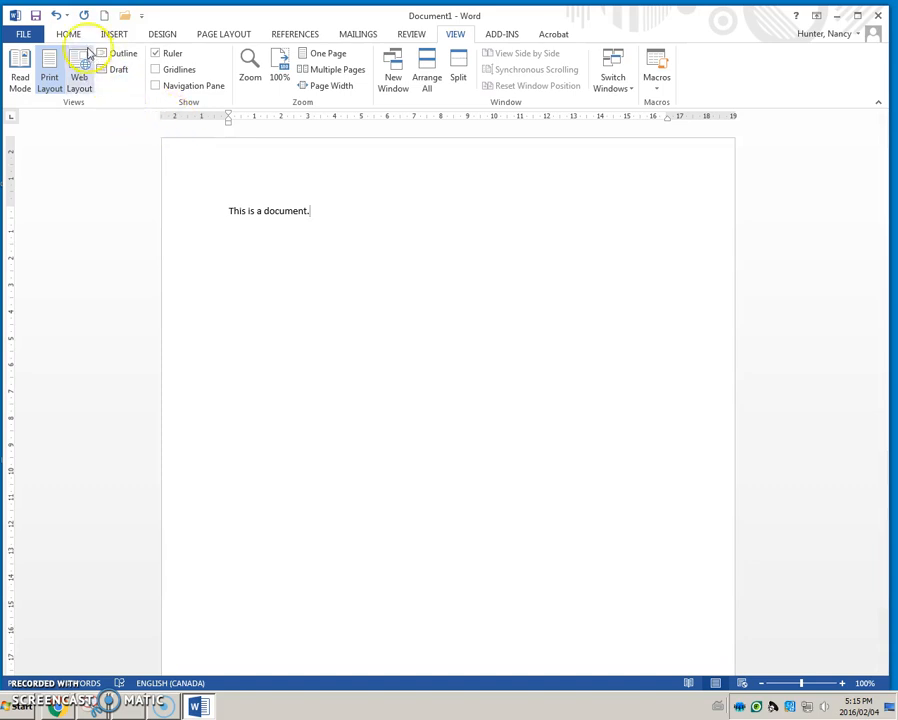
pyautogui.click(66, 32)
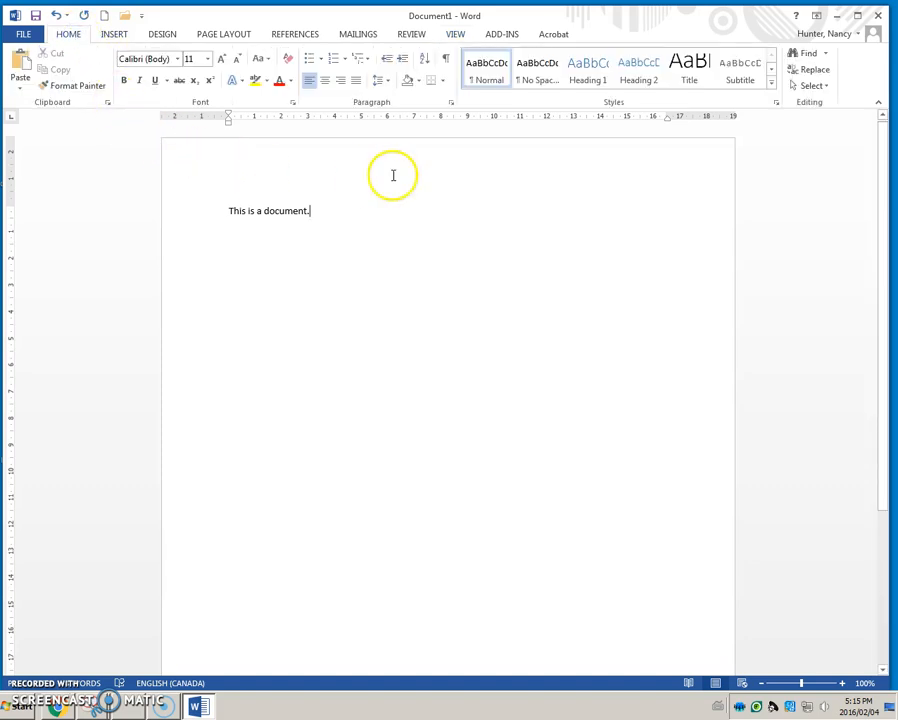
pyautogui.moveTo(394, 112)
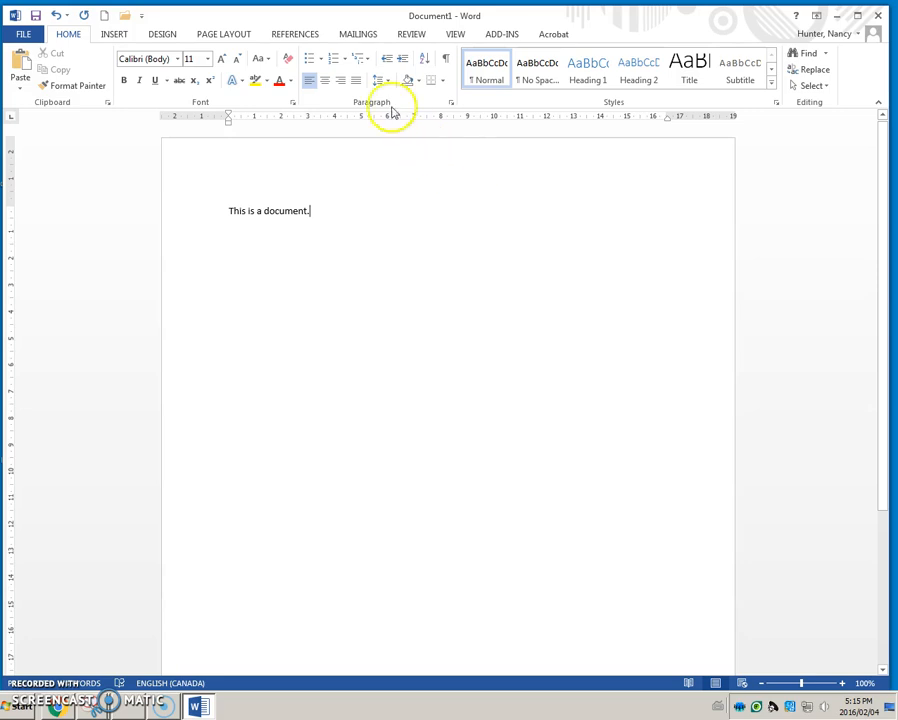
pyautogui.click(376, 80)
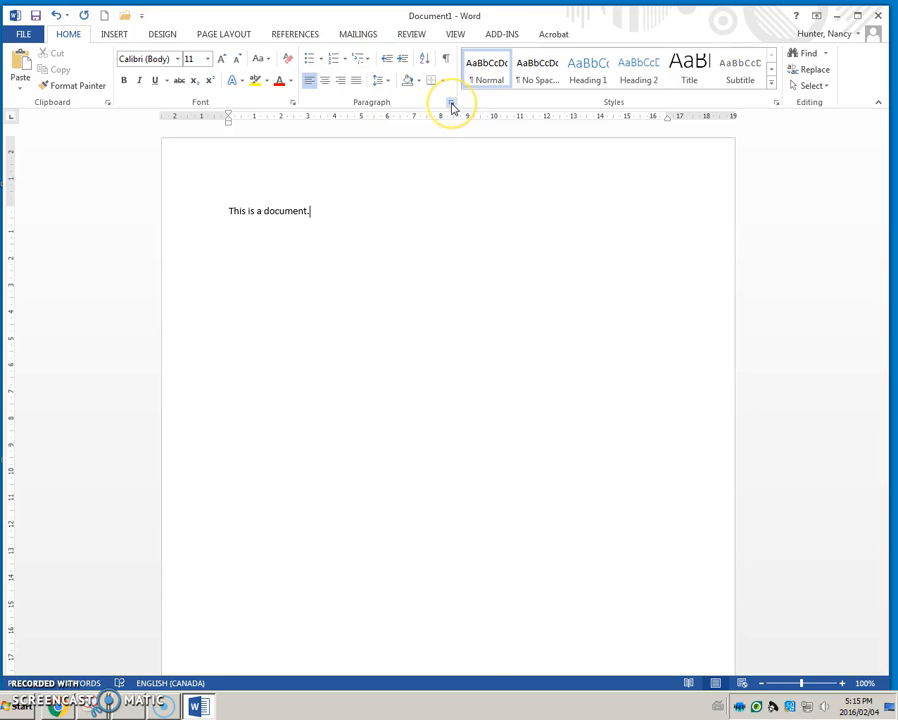
pyautogui.moveTo(452, 106)
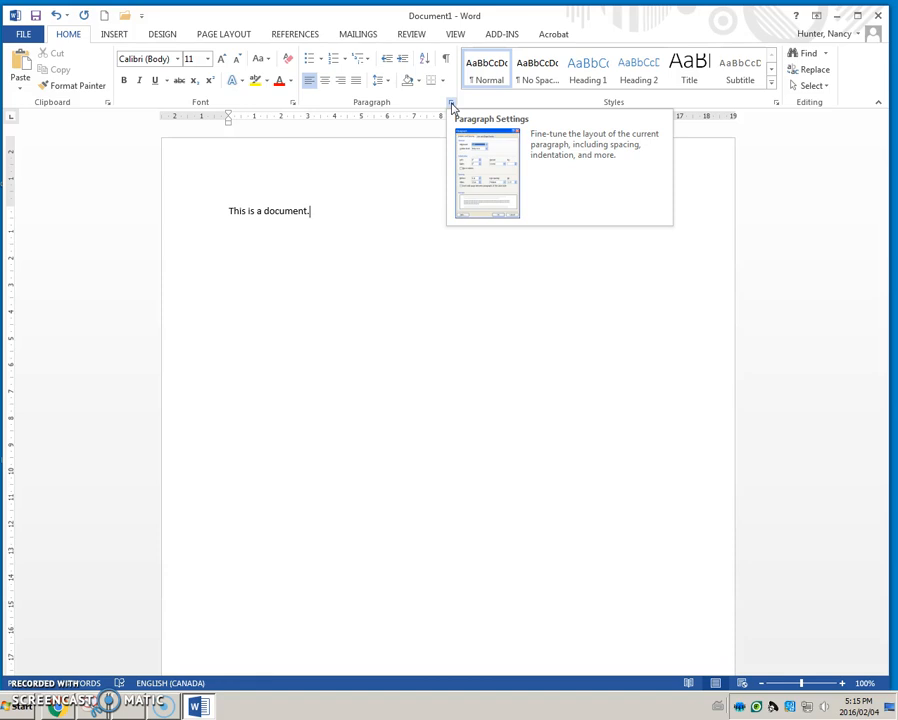
pyautogui.click(450, 104)
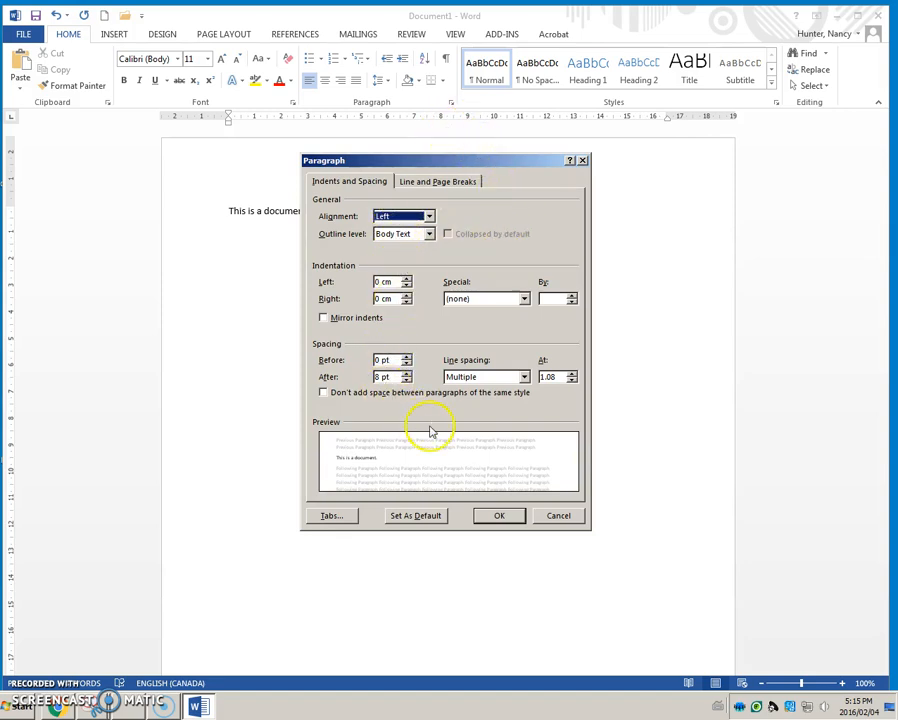
pyautogui.moveTo(584, 160)
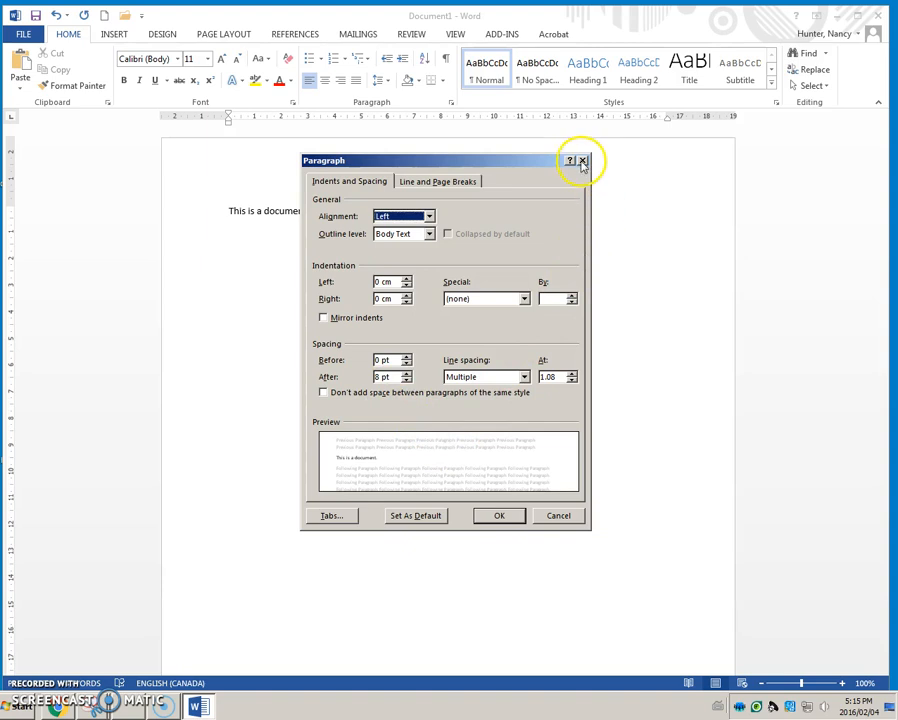
pyautogui.click(580, 160)
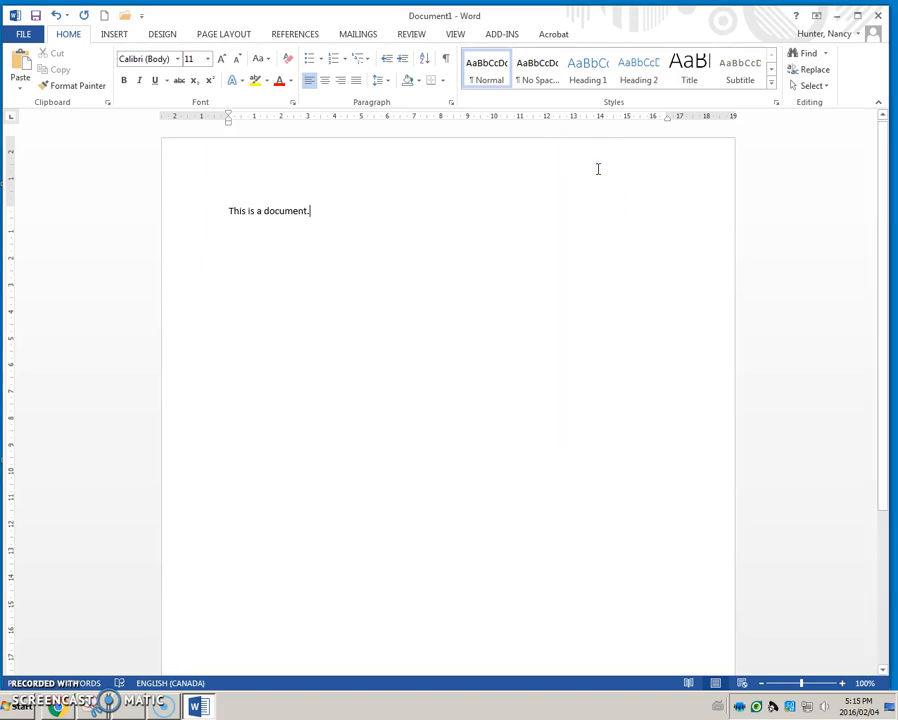
pyautogui.moveTo(80, 640)
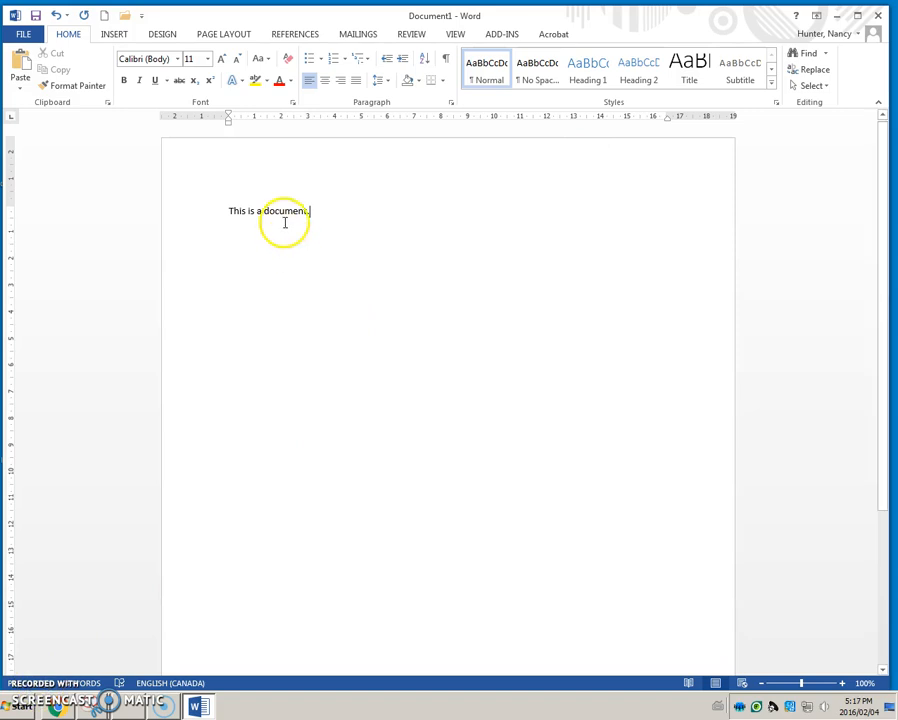
# Step: Enlarge the selected words 'a document.' to 24 pt from the mini toolbar
pyautogui.doubleClick(288, 212)
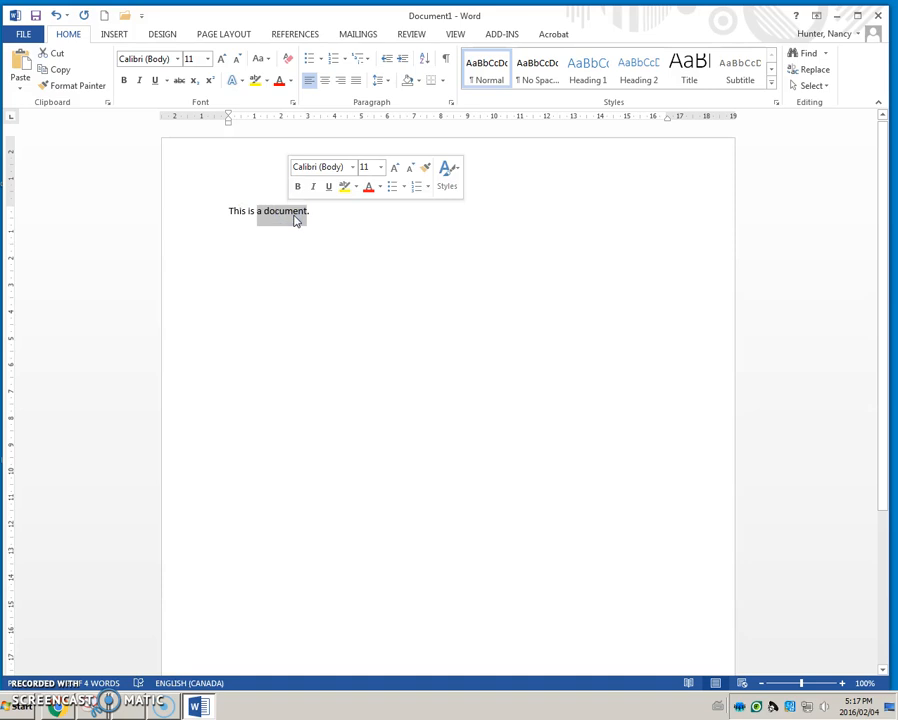
pyautogui.moveTo(312, 202)
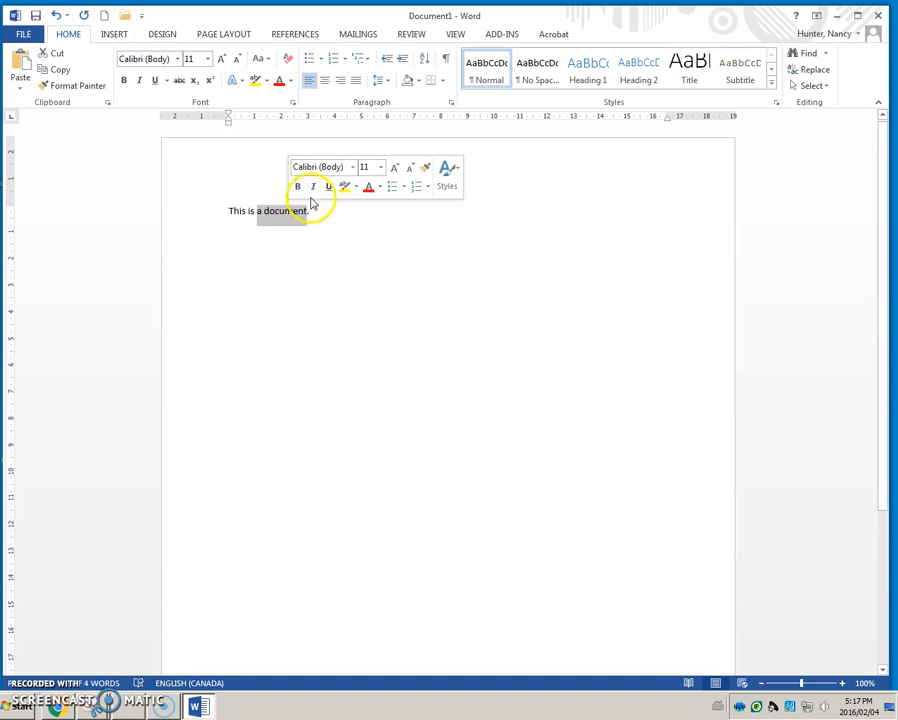
pyautogui.moveTo(312, 188)
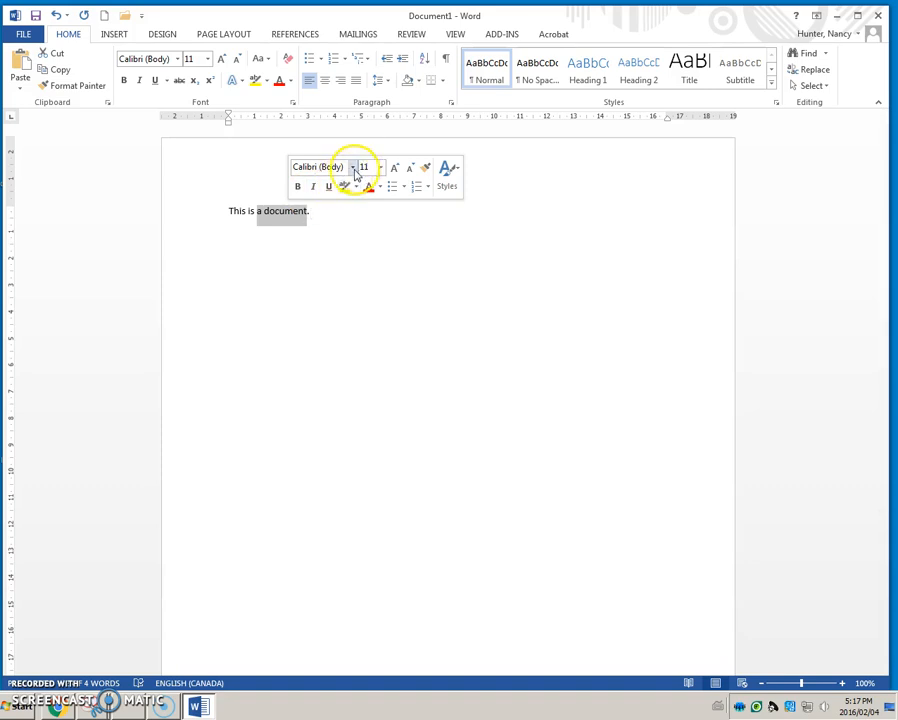
pyautogui.moveTo(380, 168)
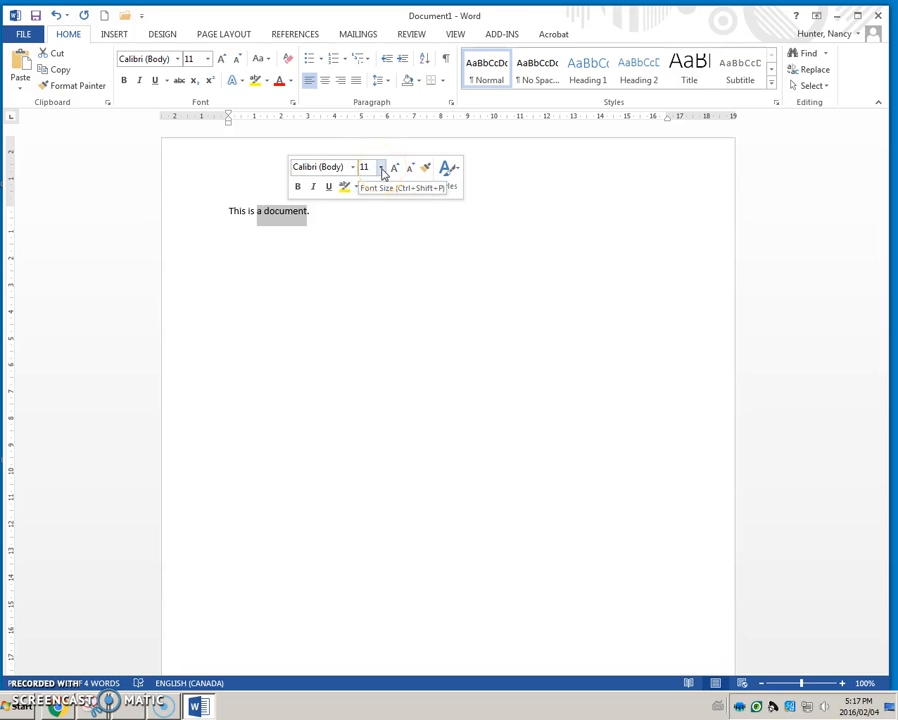
pyautogui.click(380, 168)
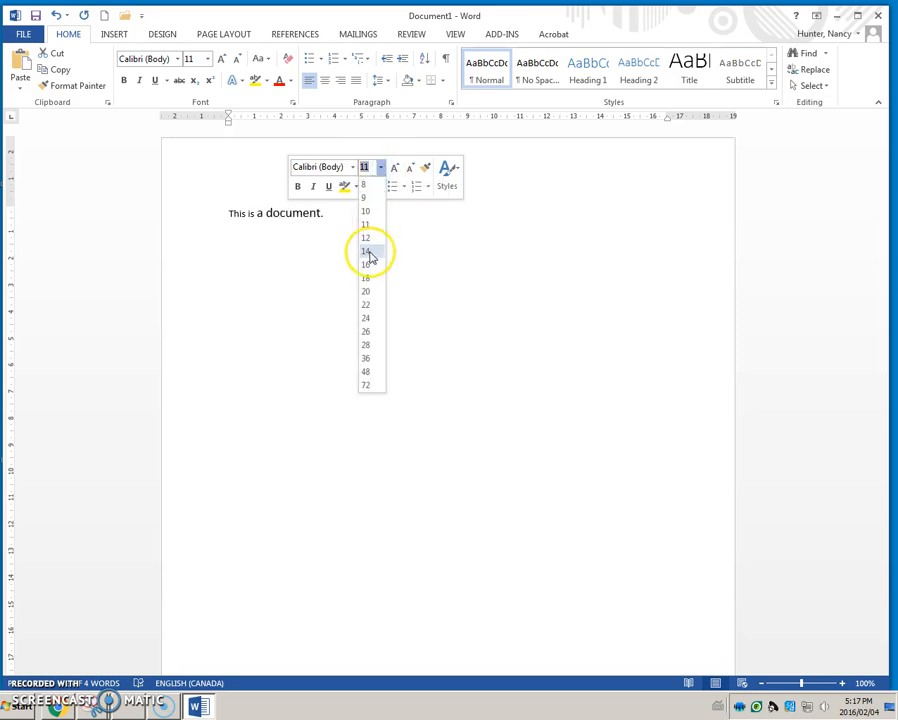
pyautogui.click(364, 252)
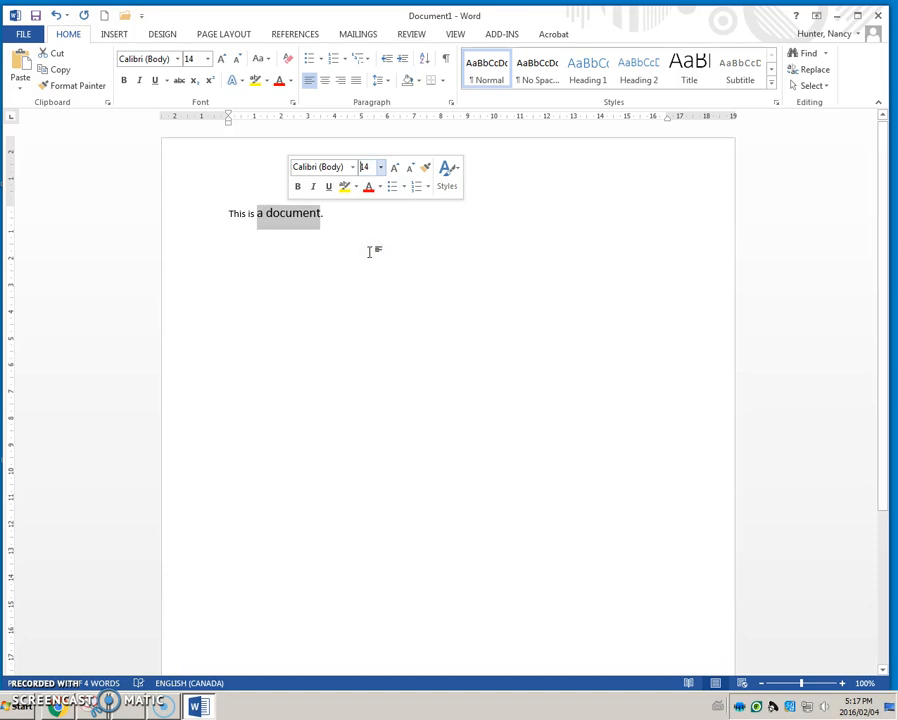
pyautogui.moveTo(368, 252)
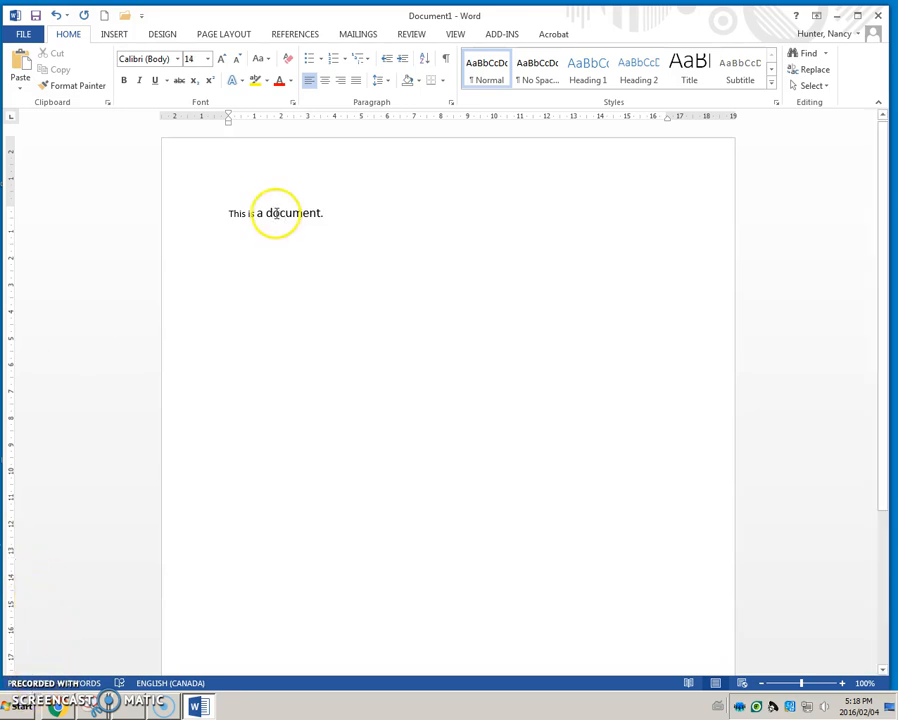
# Step: Show the context menu for 'document' and list its synonyms like text, file, paper
pyautogui.doubleClick(288, 212)
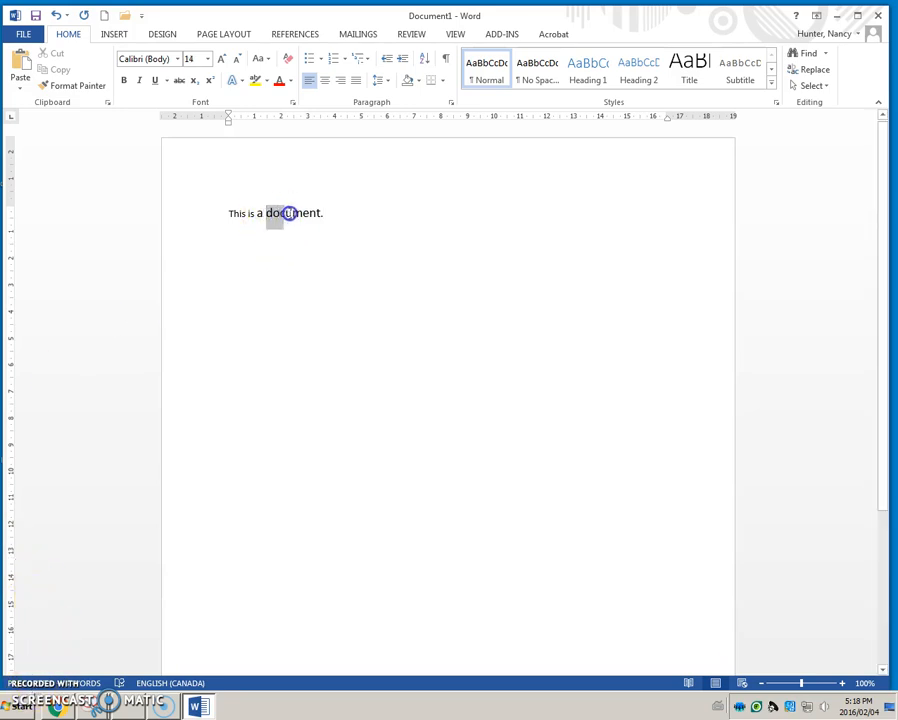
pyautogui.doubleClick(288, 212)
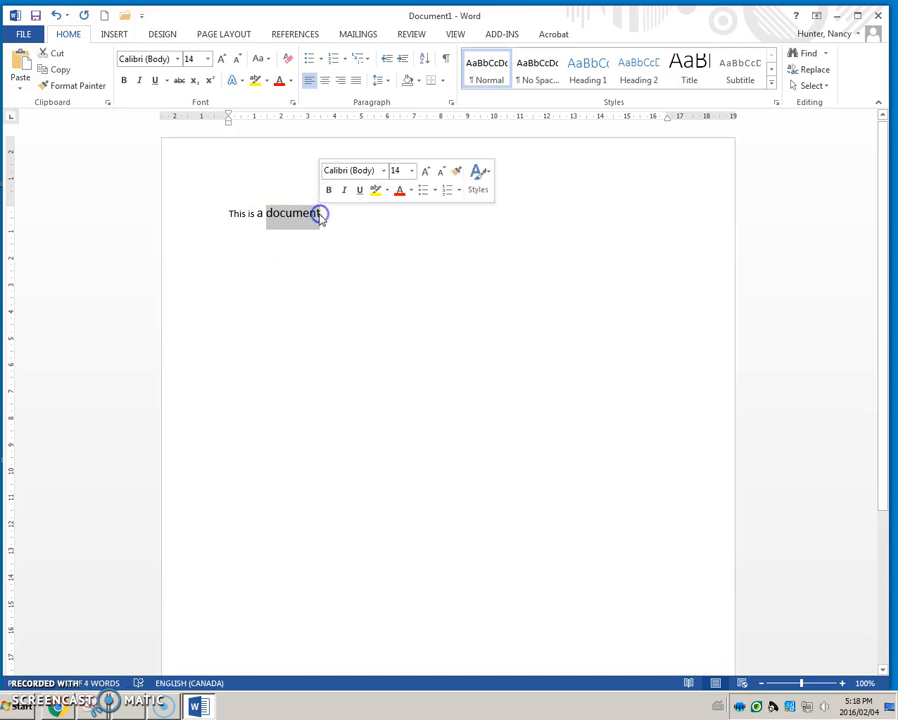
pyautogui.rightClick(316, 212)
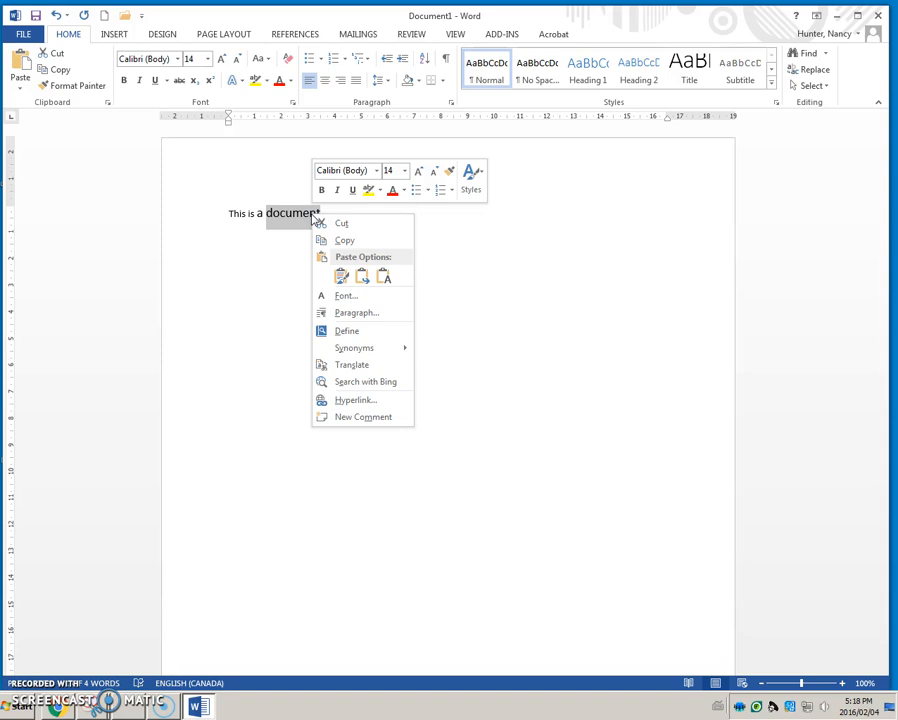
pyautogui.moveTo(378, 332)
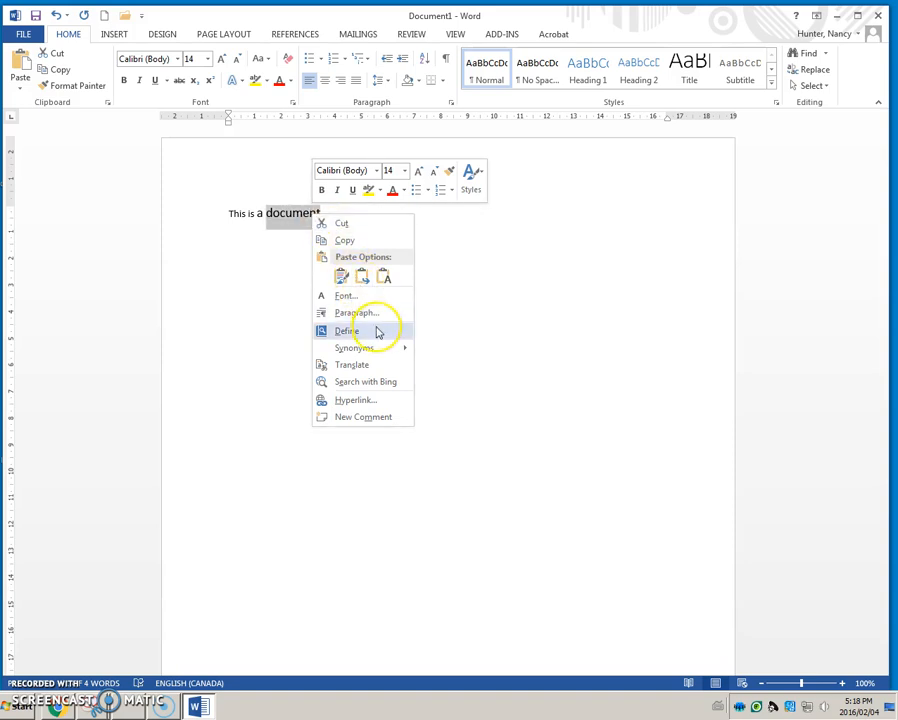
pyautogui.moveTo(376, 356)
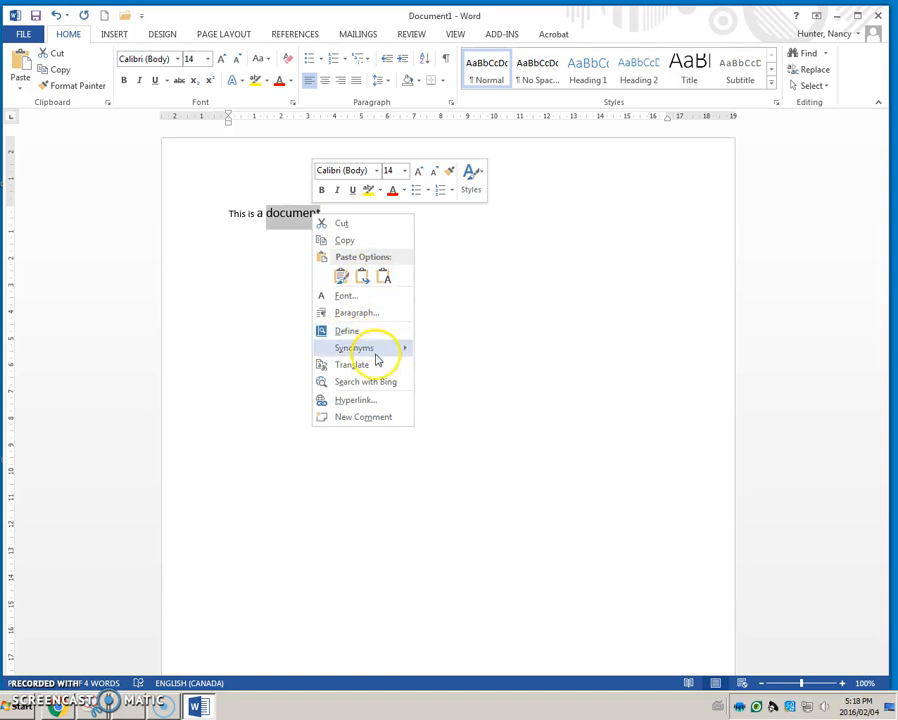
pyautogui.click(354, 348)
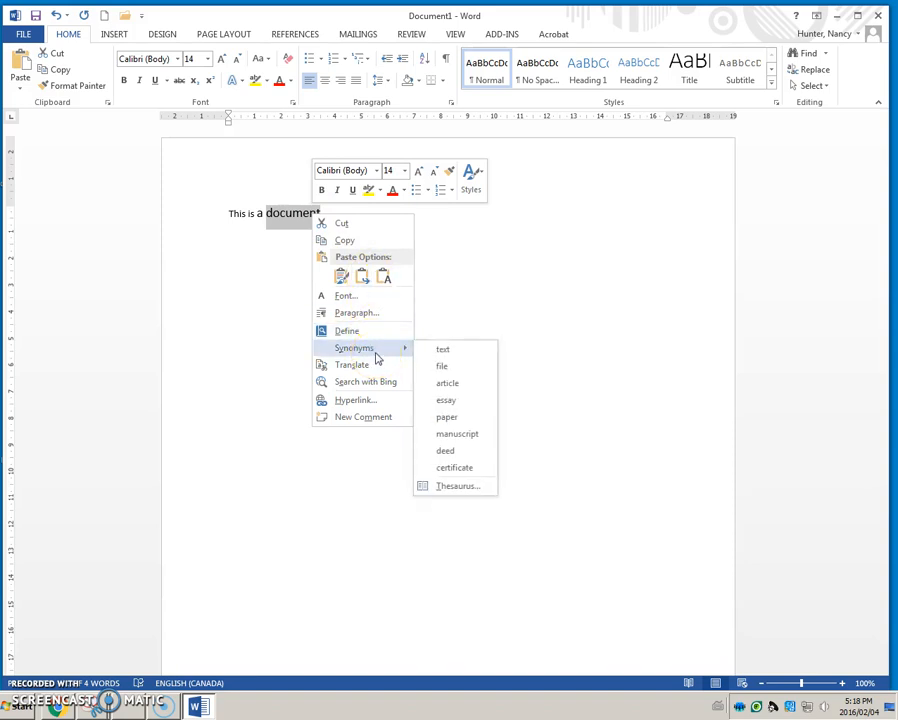
pyautogui.moveTo(352, 364)
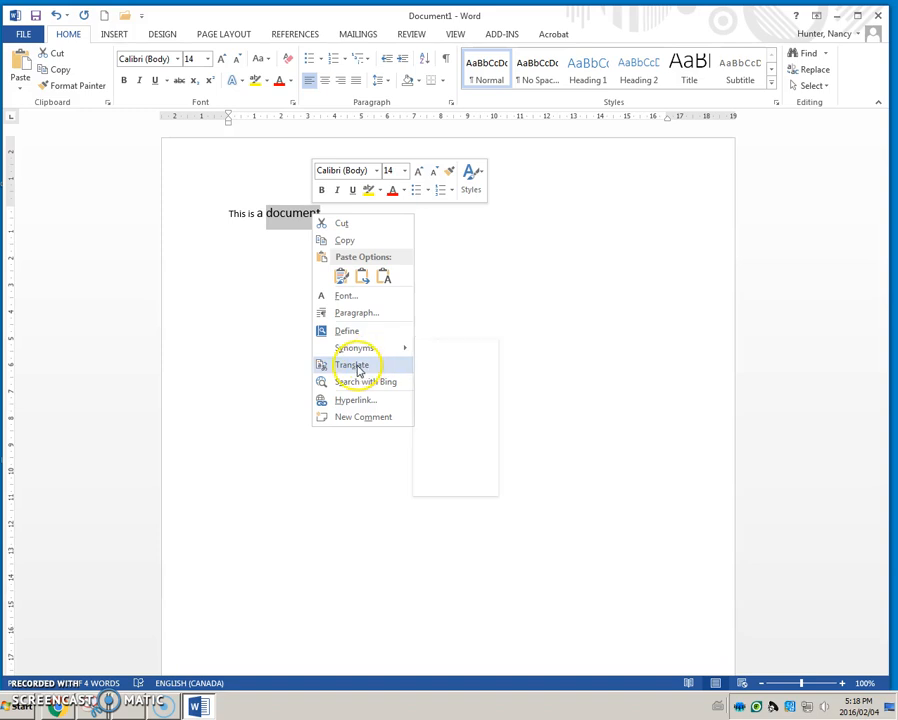